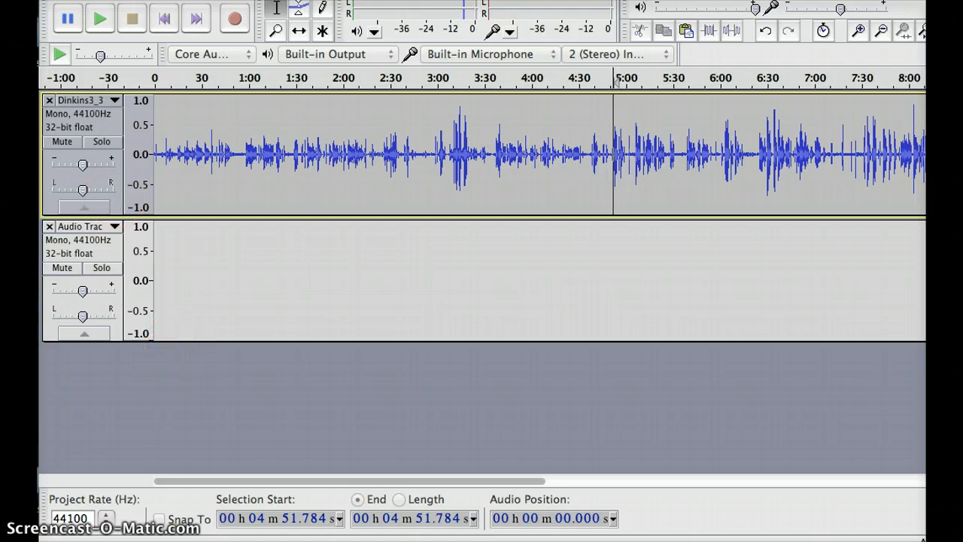
- Select the interview passage from about 4:50 to 6:09 for copying
click(22, 4)
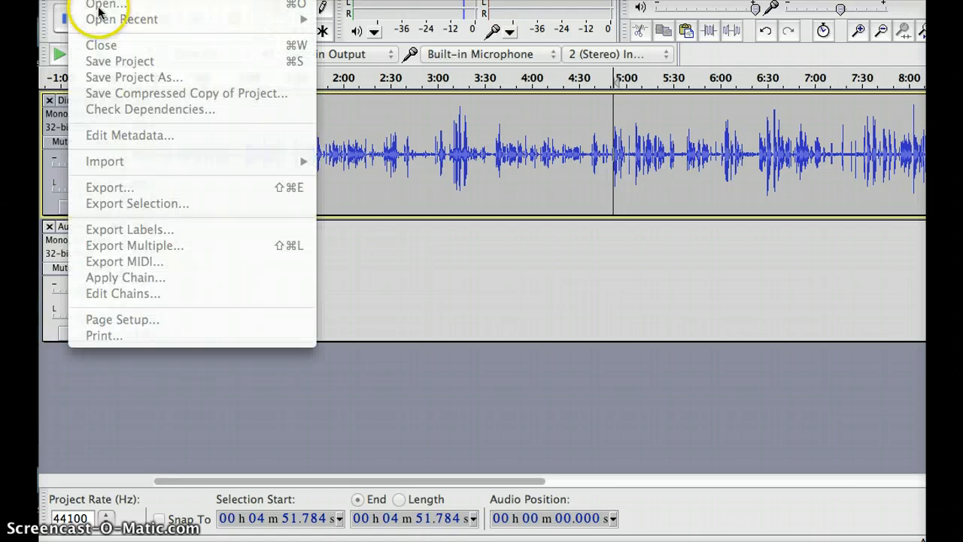
mouse_move(150, 158)
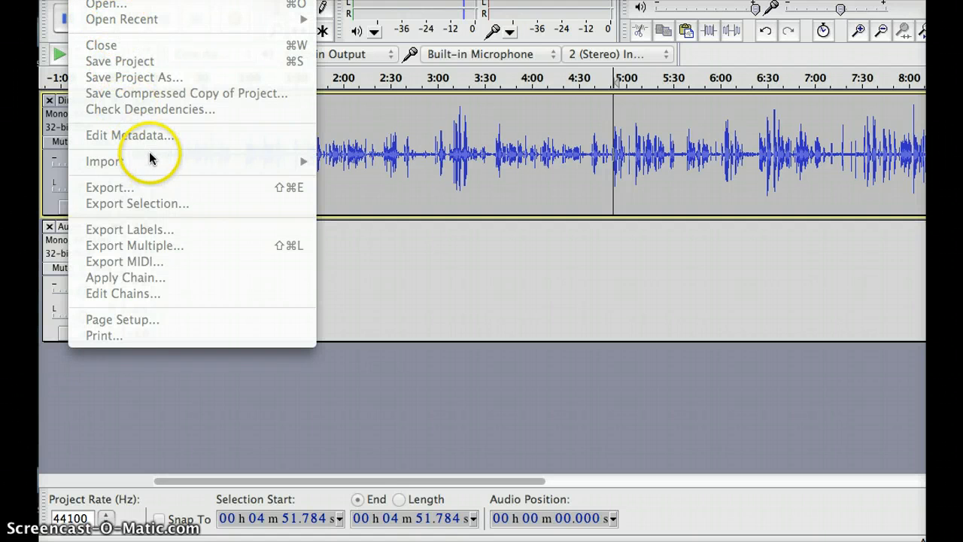
mouse_move(139, 164)
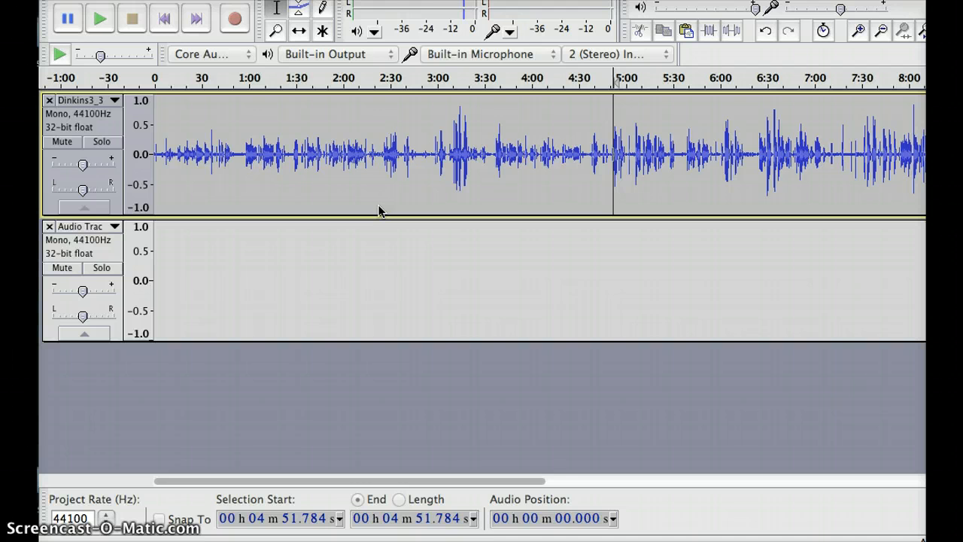
mouse_move(632, 218)
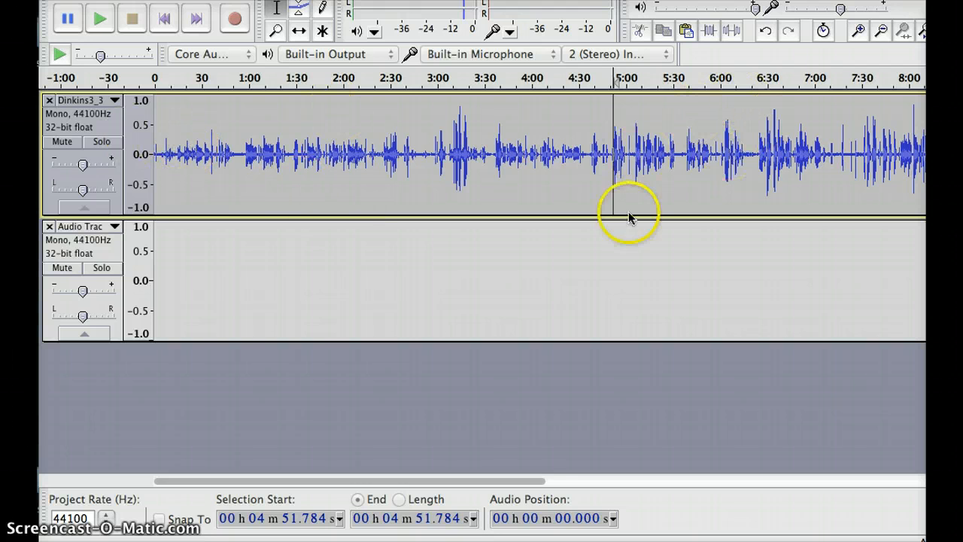
mouse_move(798, 143)
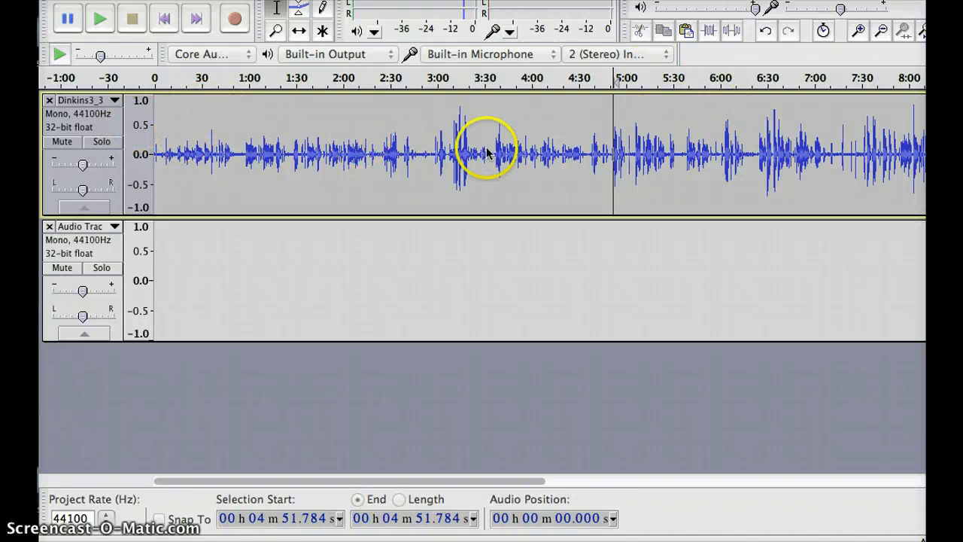
mouse_move(728, 121)
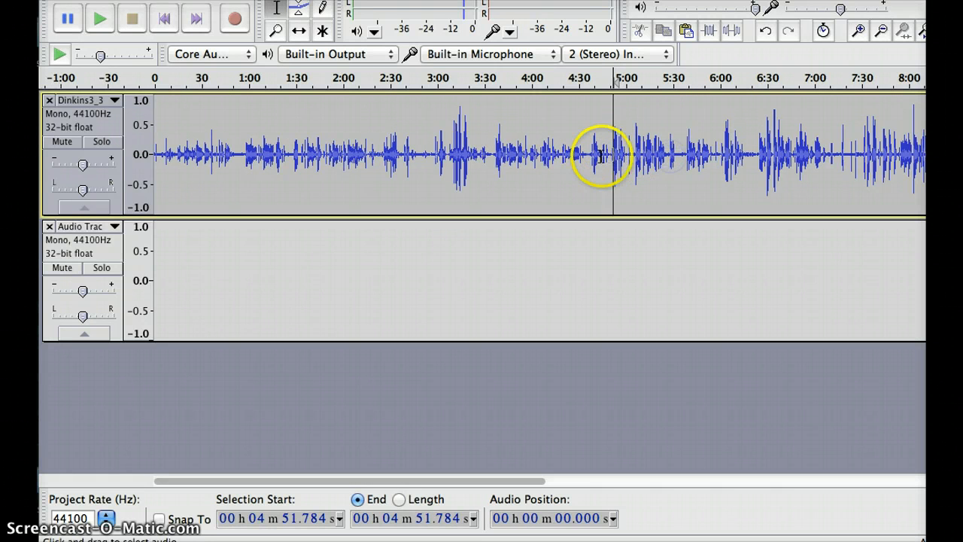
drag(614, 154, 742, 154)
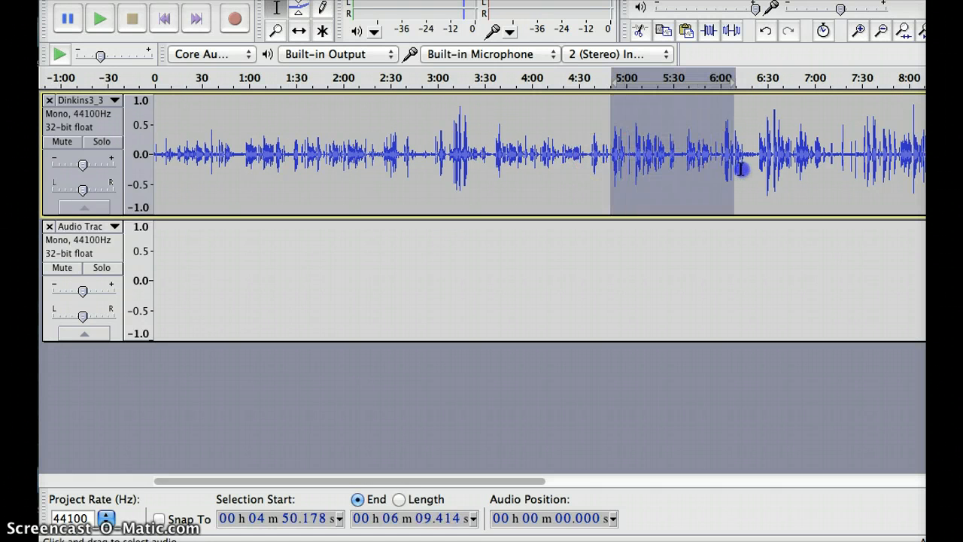
drag(733, 151, 748, 166)
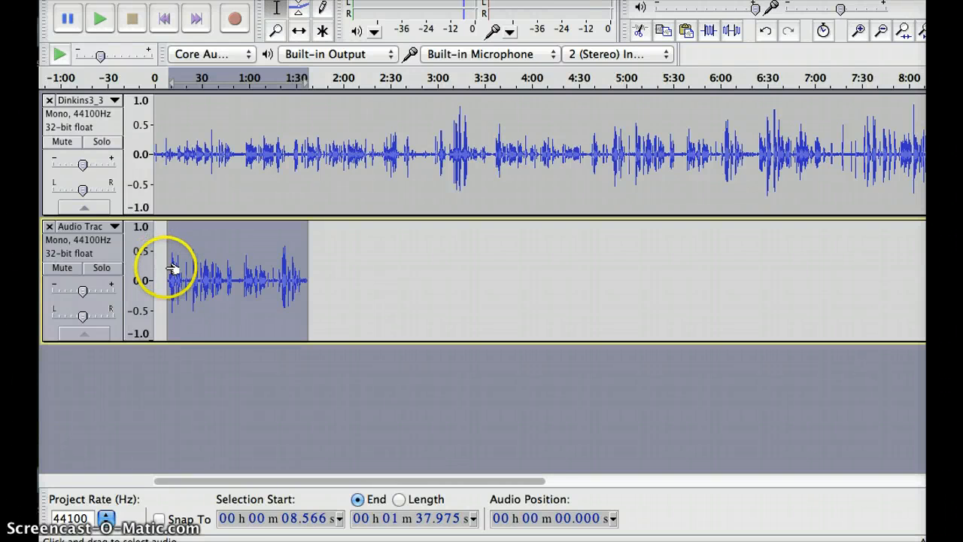
mouse_move(172, 289)
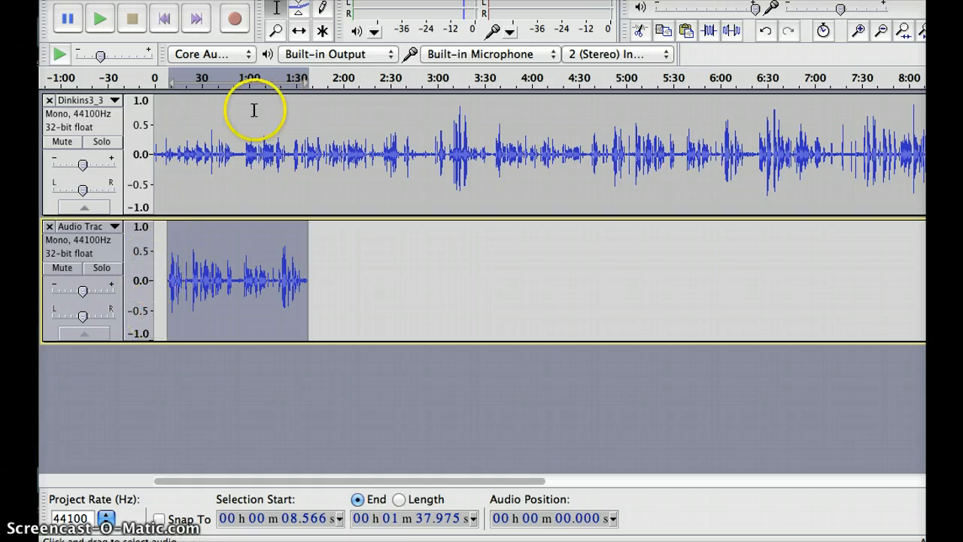
- Time-shift the pasted excerpt on Audio Track so it starts at zero
click(298, 31)
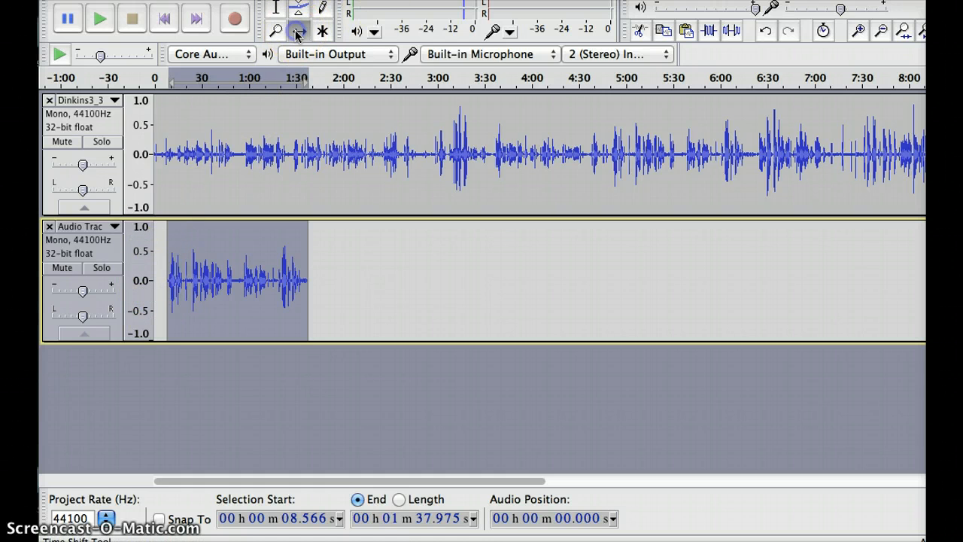
click(299, 31)
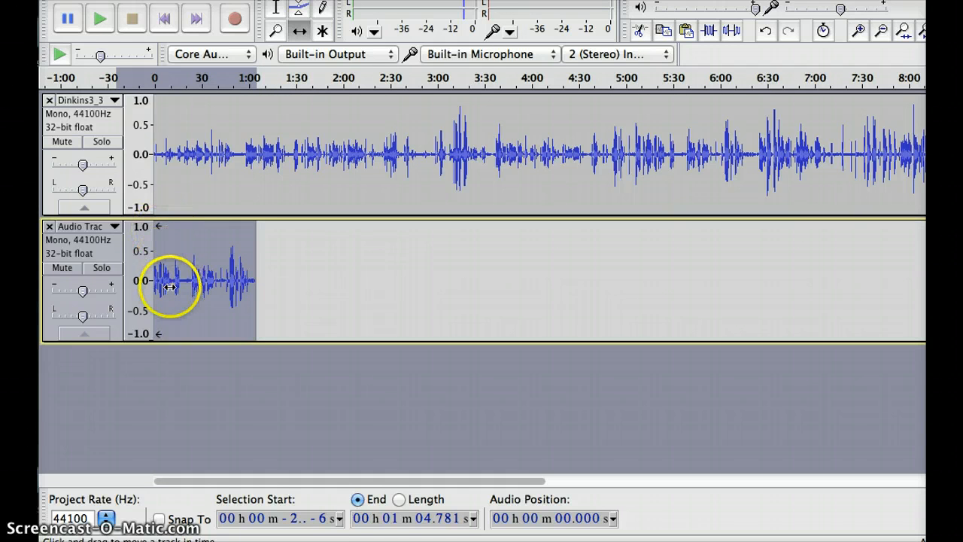
mouse_move(170, 286)
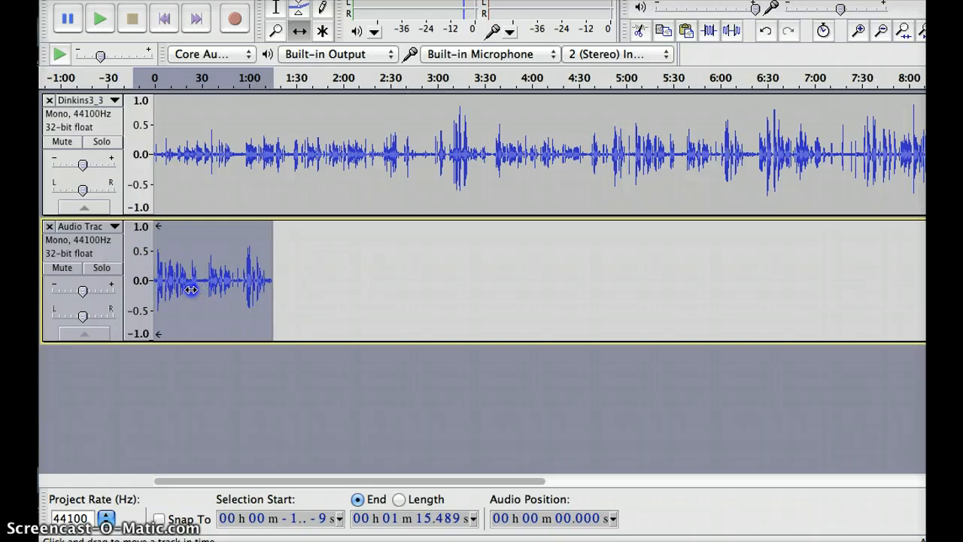
drag(192, 290, 211, 287)
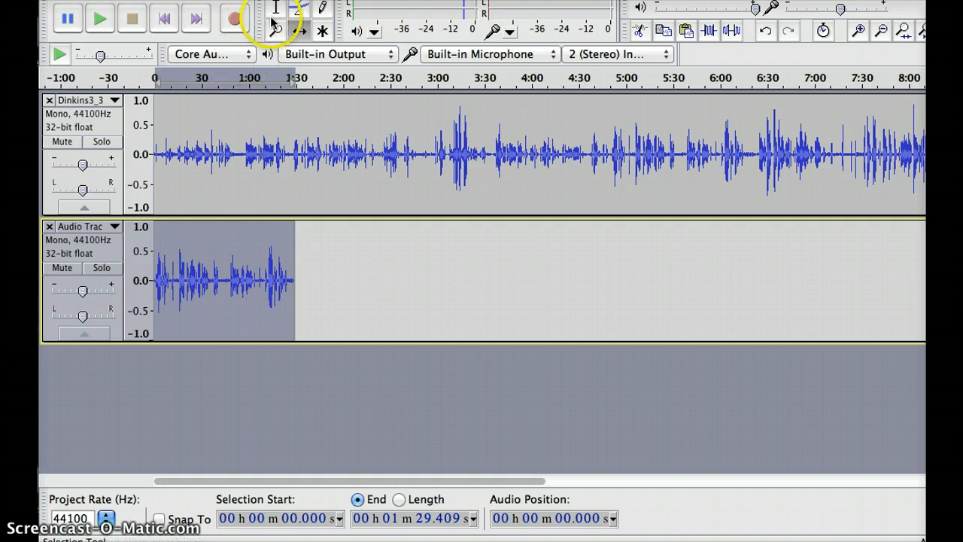
mouse_move(277, 31)
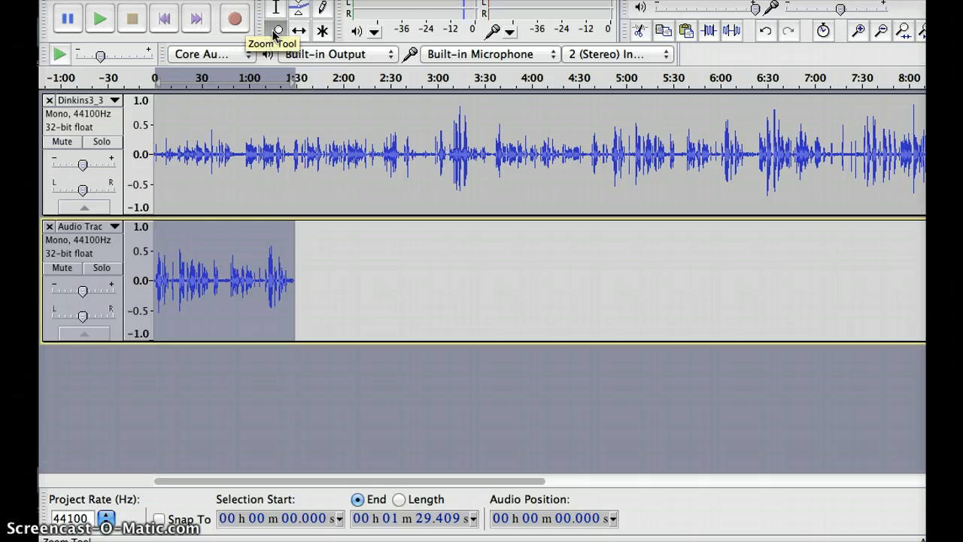
mouse_move(222, 281)
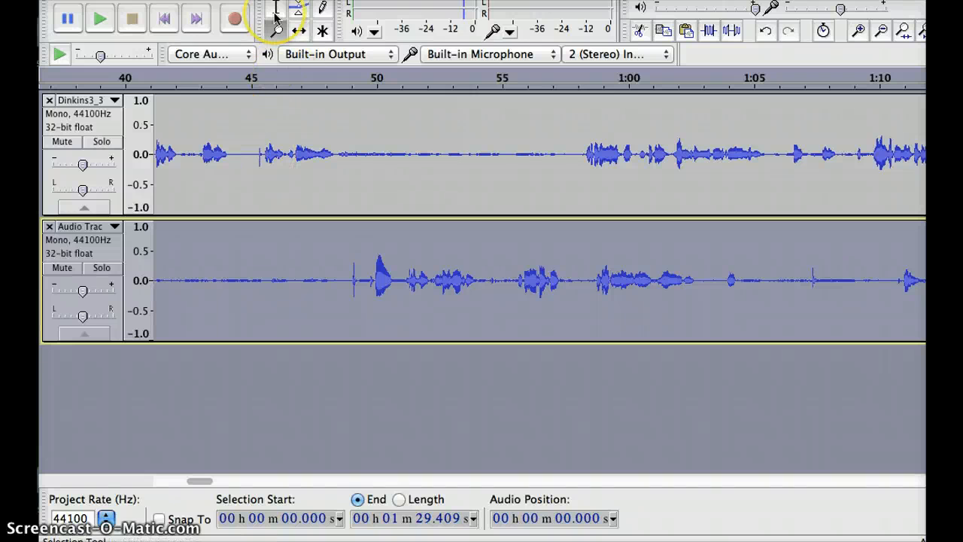
mouse_move(277, 9)
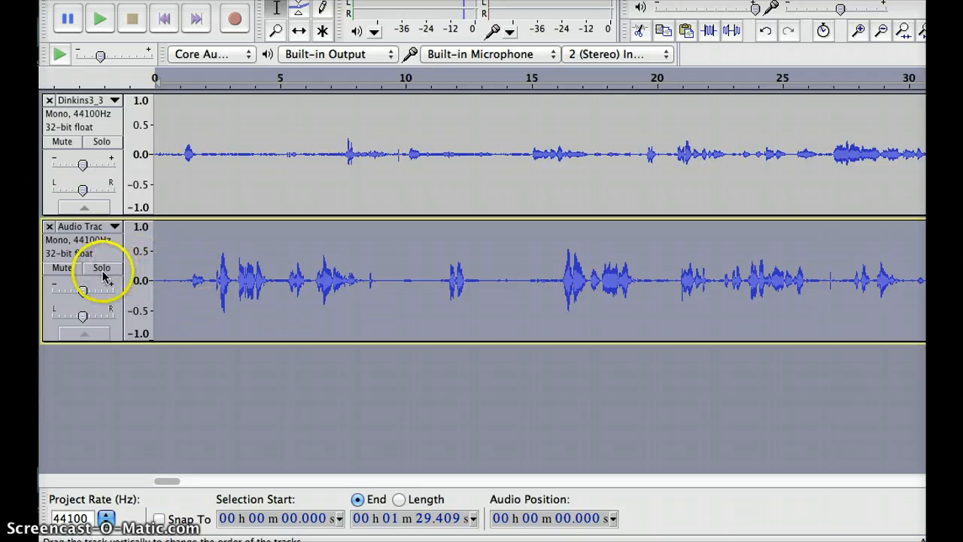
- Solo Audio Track and play the excerpt from about 1.4 seconds, then stop
click(102, 267)
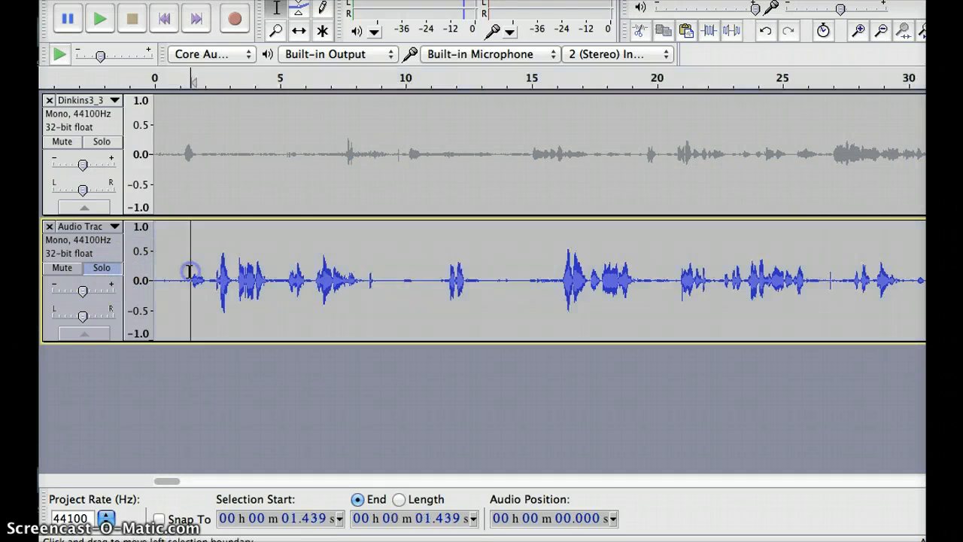
click(99, 18)
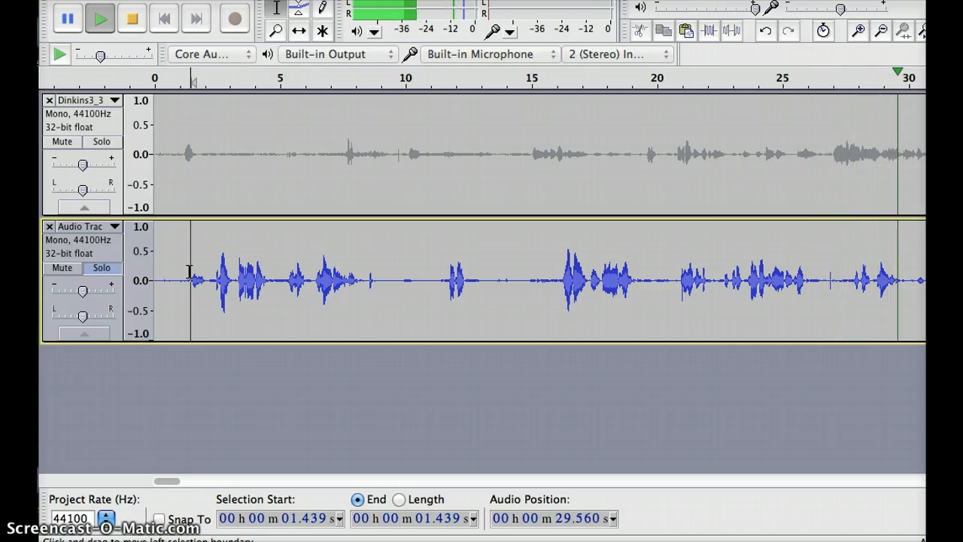
click(132, 18)
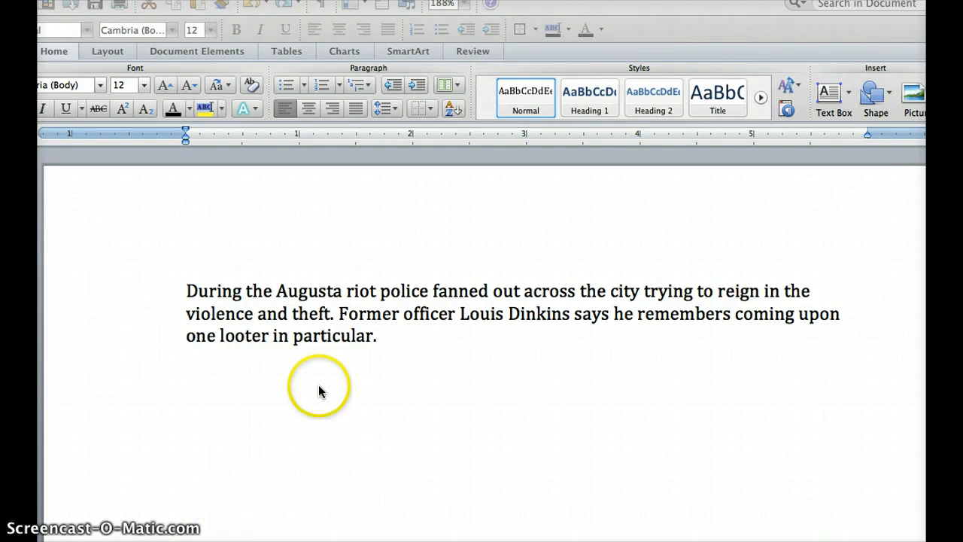
mouse_move(181, 297)
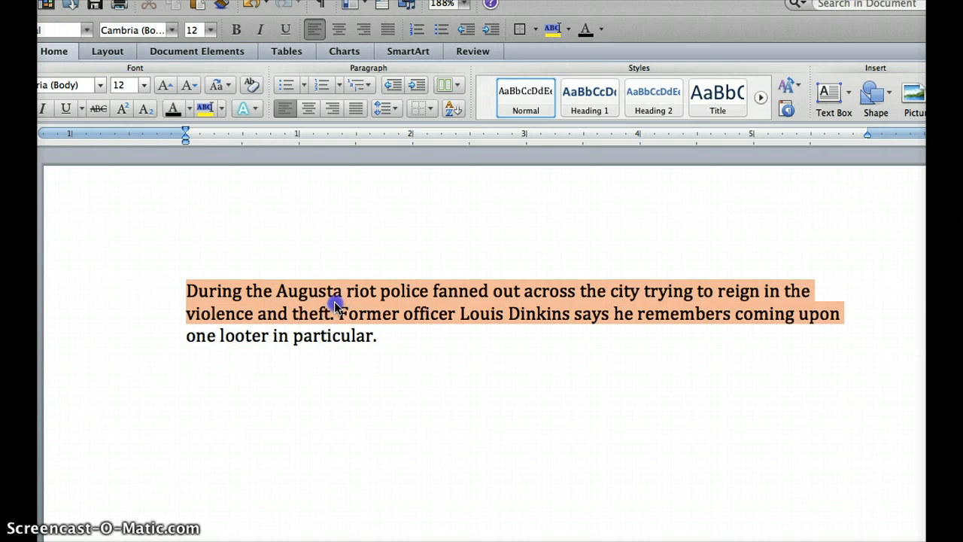
mouse_move(480, 299)
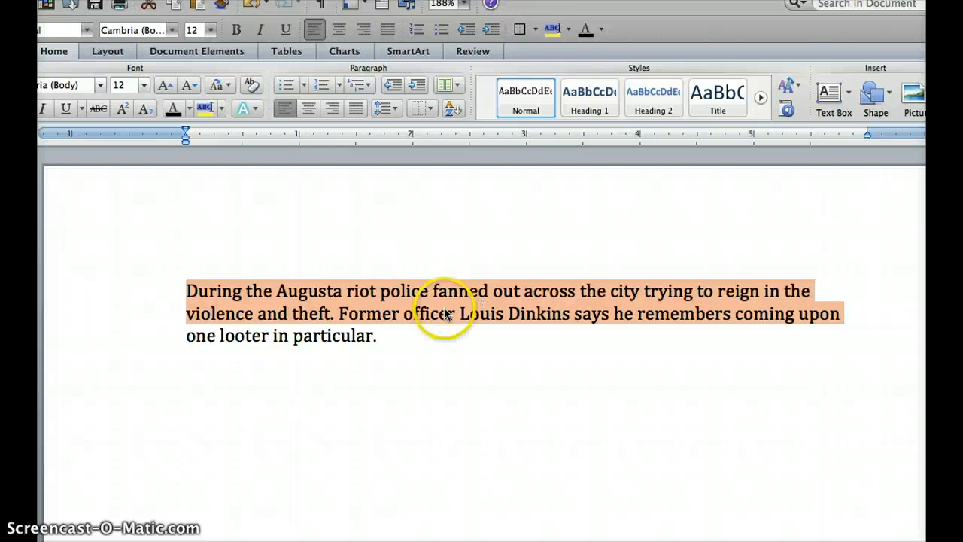
- Select the script's closing lead-in phrase 'one looter in particular.'
click(204, 335)
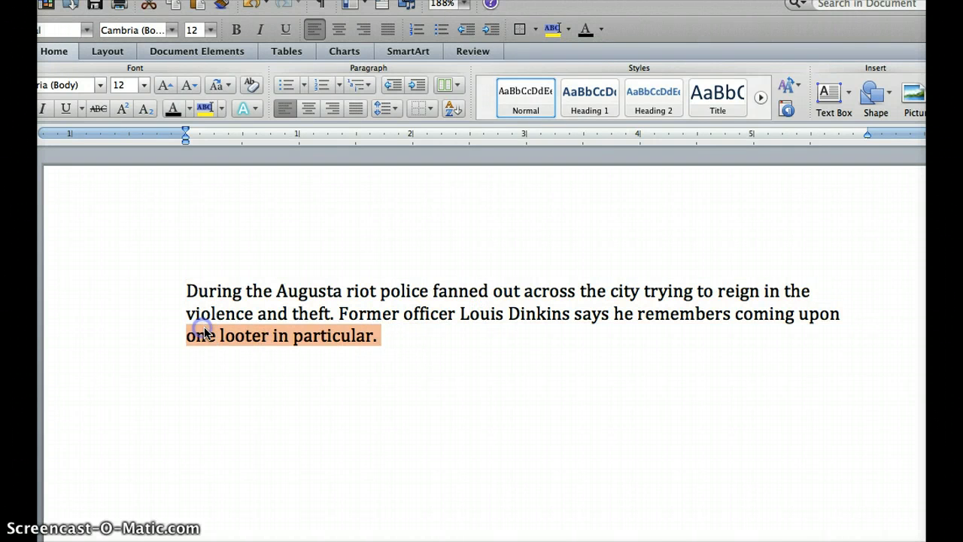
mouse_move(176, 352)
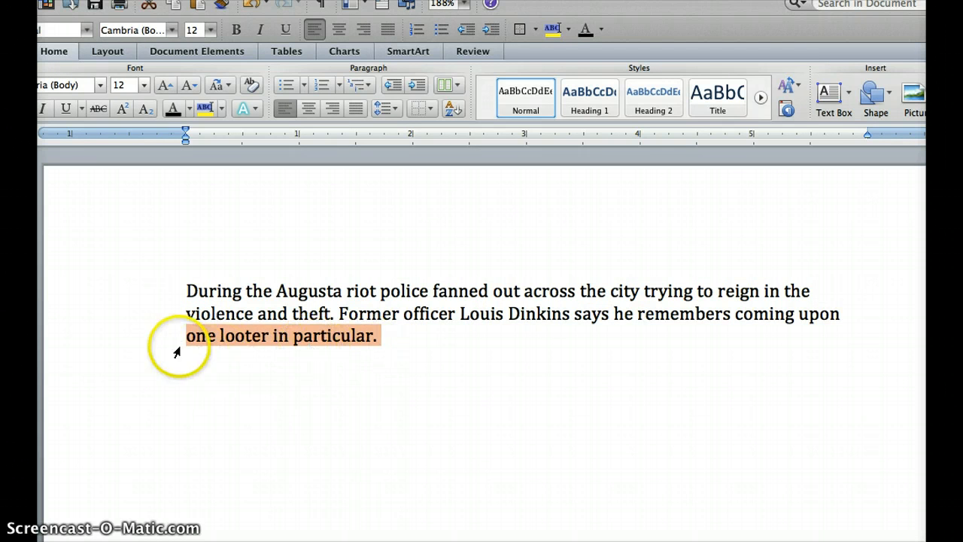
click(187, 357)
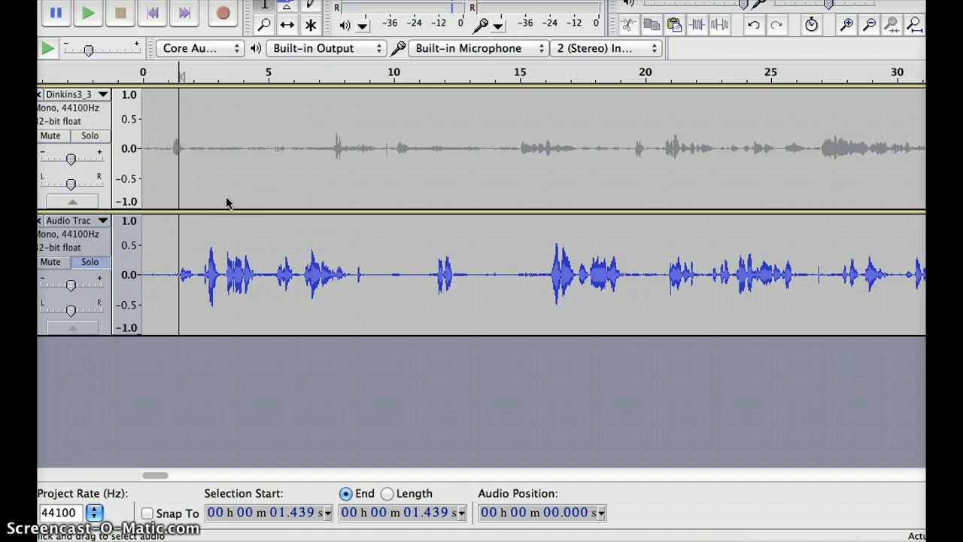
mouse_move(357, 257)
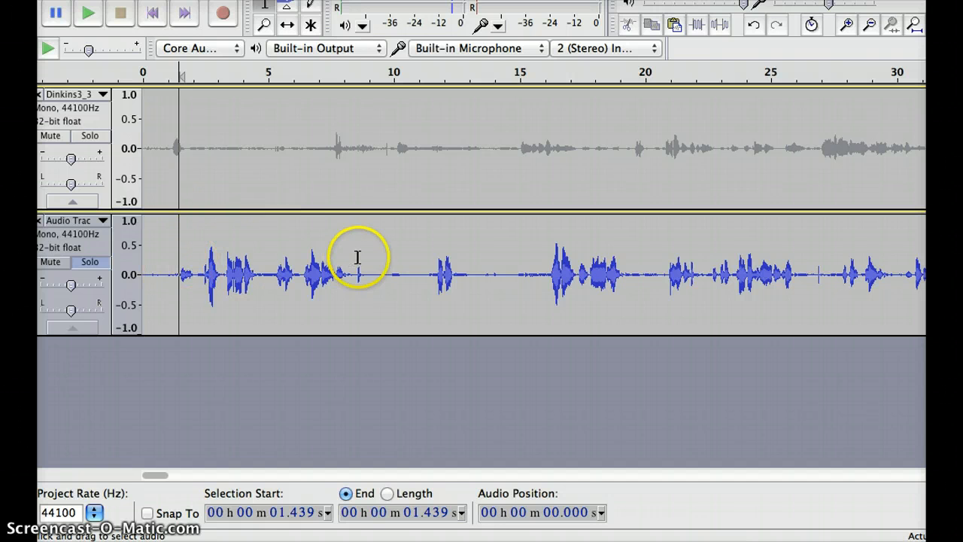
- Audition the excerpt and cut the opening stretch from about 1.2 to 19.1 seconds
click(524, 270)
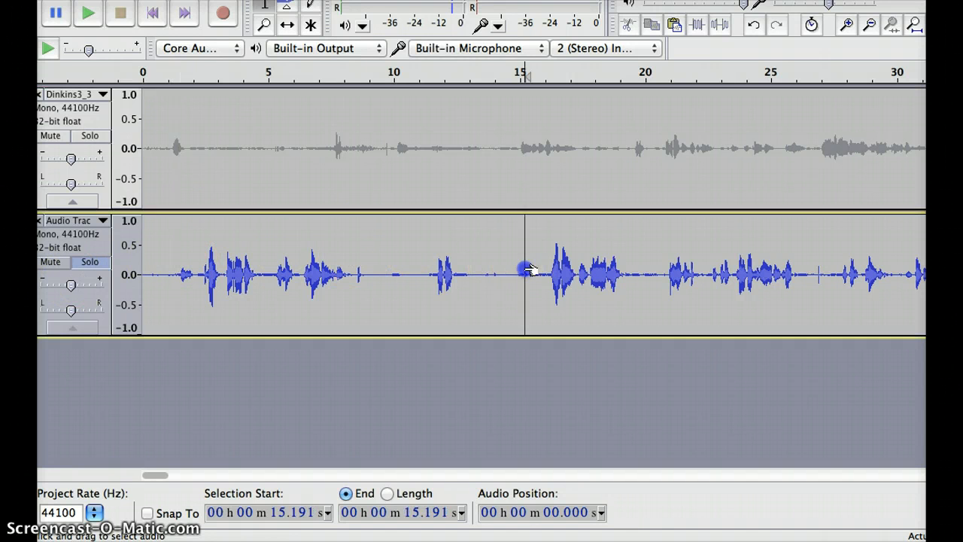
click(88, 13)
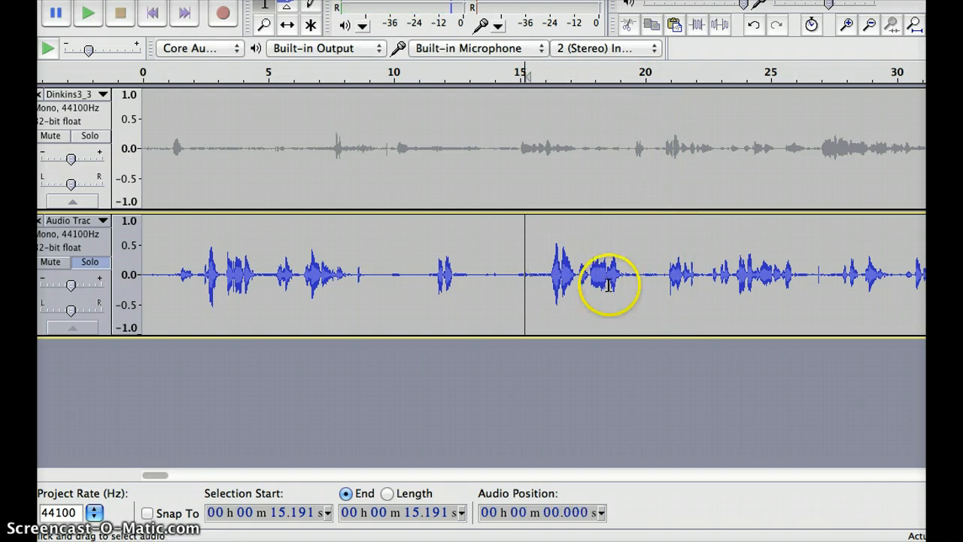
drag(424, 274, 621, 275)
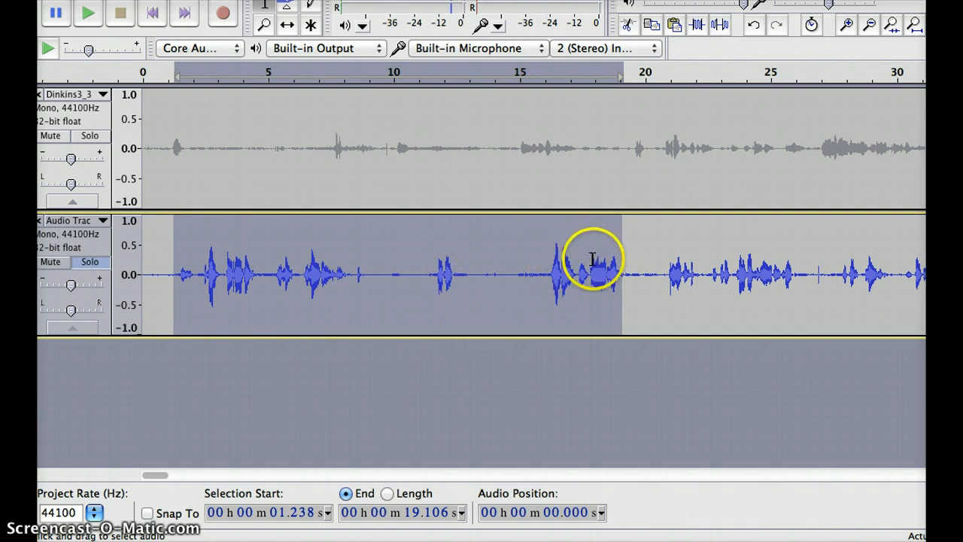
mouse_move(583, 299)
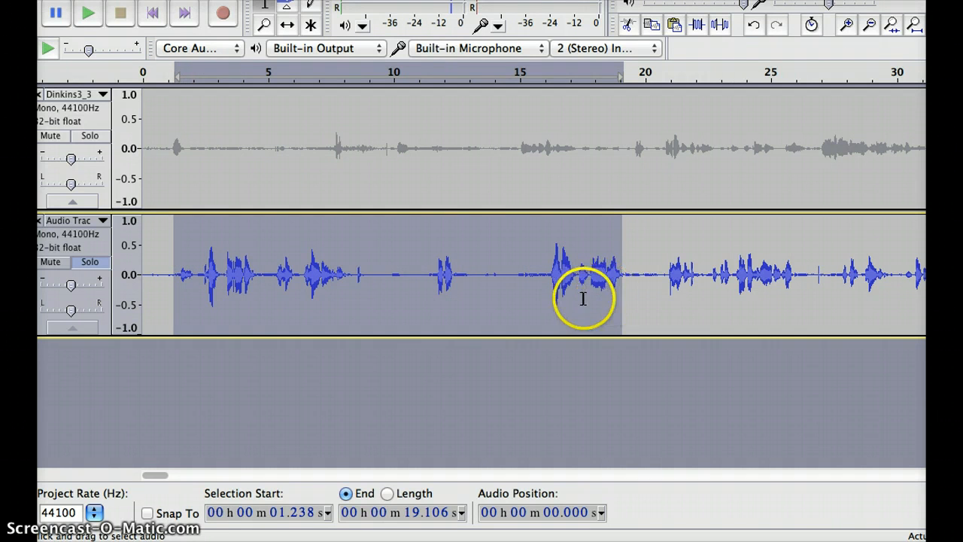
mouse_move(184, 284)
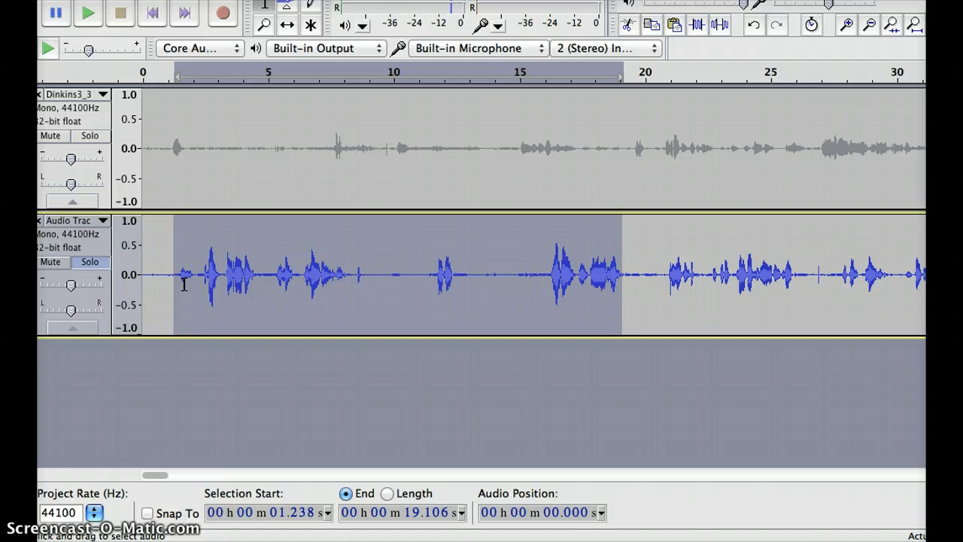
- Mark the start of the speaker's first word at about 3.18 seconds
click(87, 14)
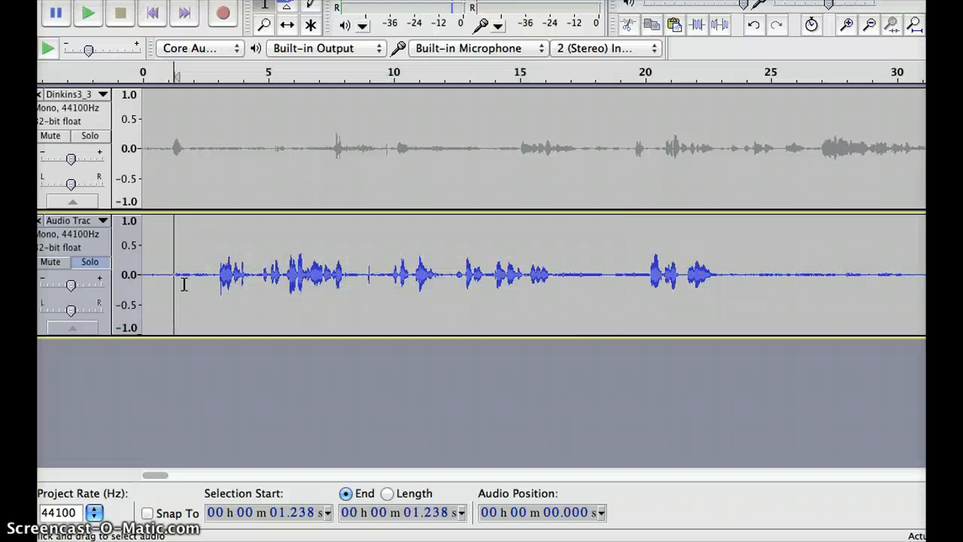
drag(143, 274, 214, 275)
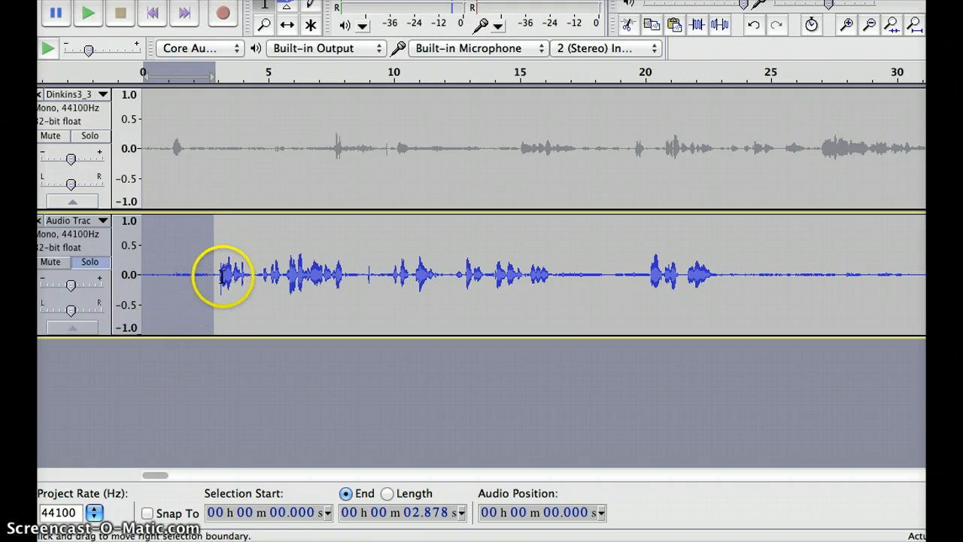
click(222, 274)
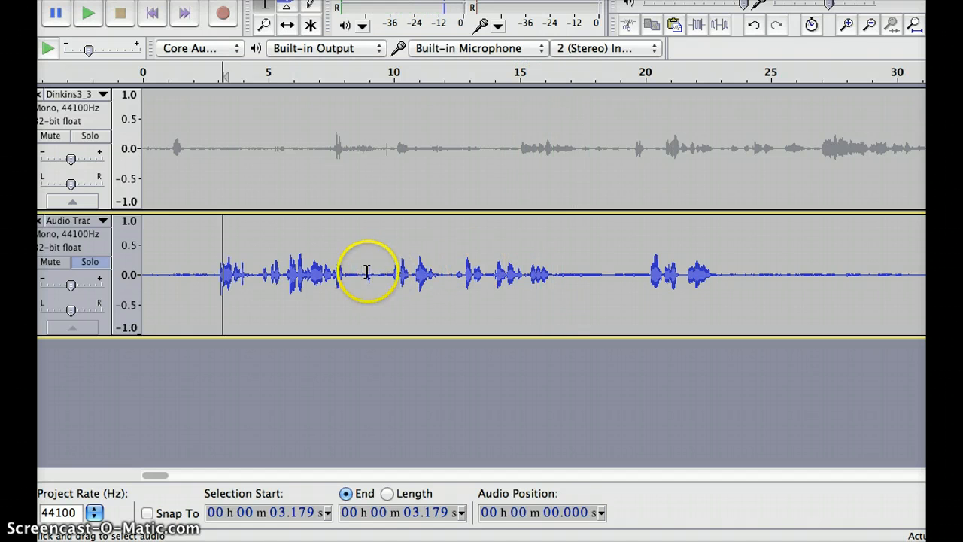
- Audition and delete the unwanted stretch from 11.678 to 13.418 seconds
click(366, 275)
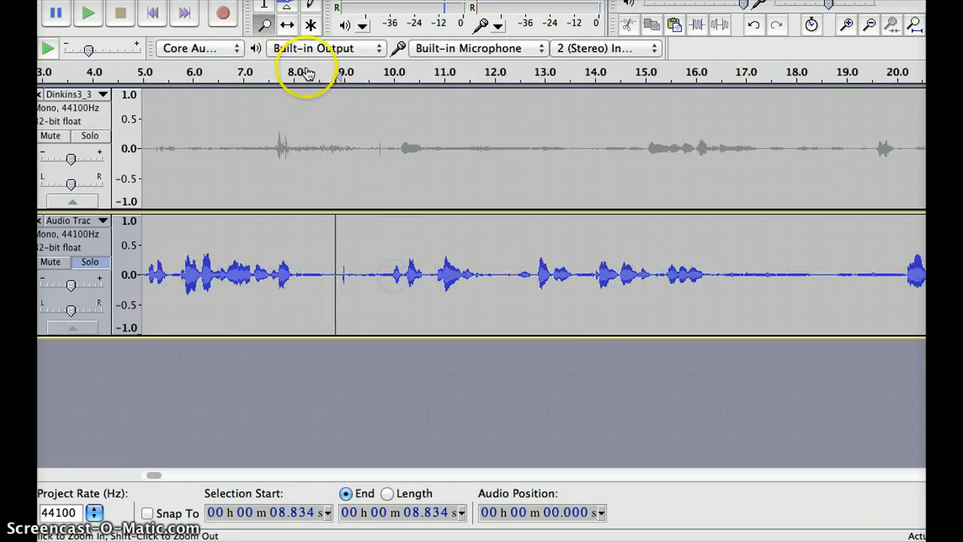
mouse_move(354, 231)
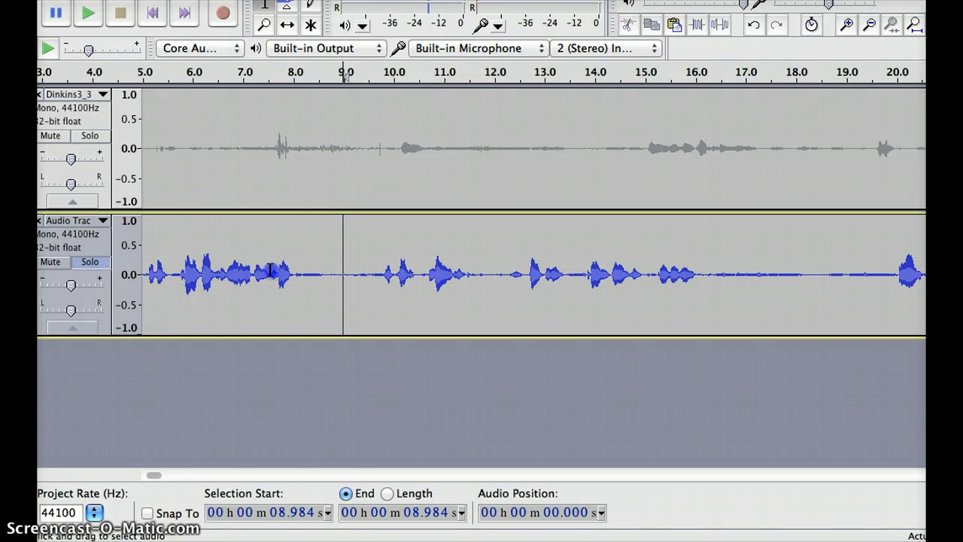
click(271, 275)
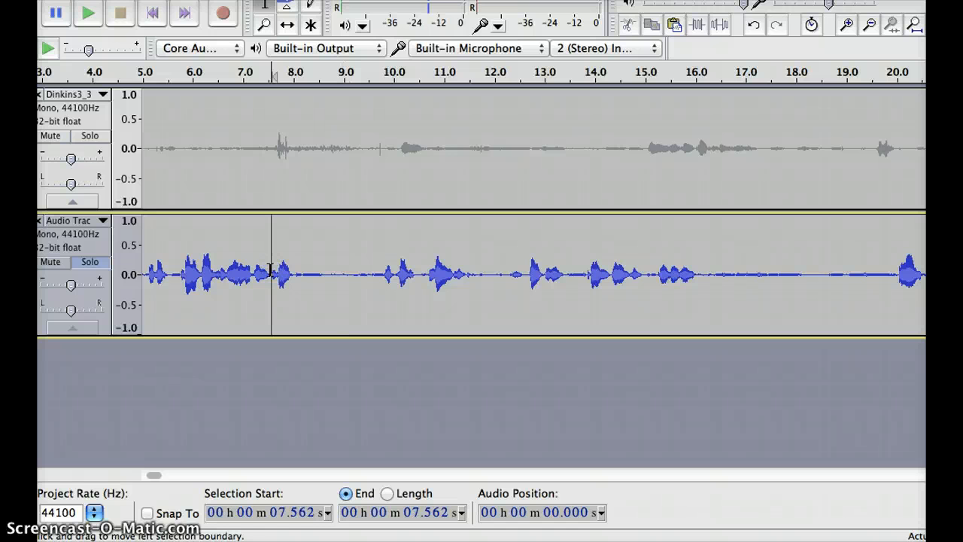
click(87, 13)
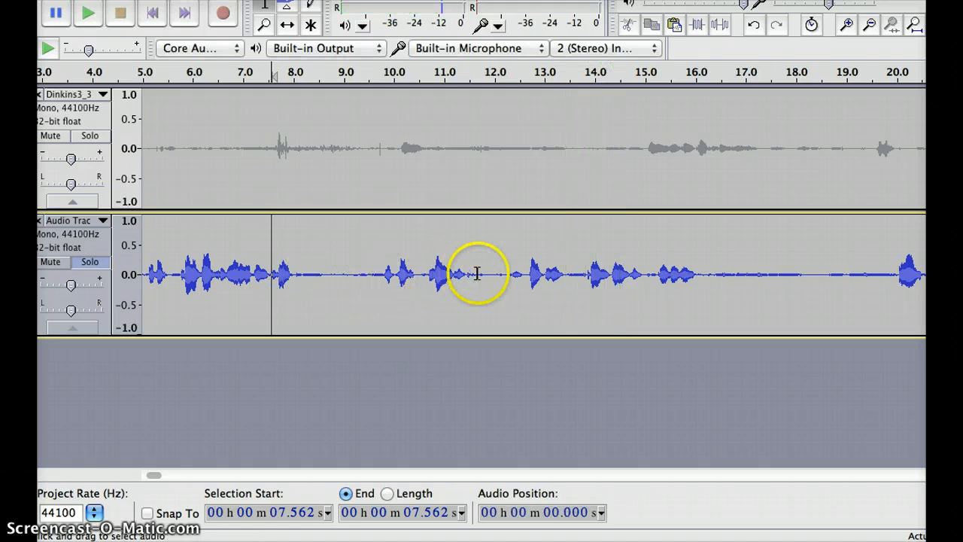
drag(477, 275, 564, 275)
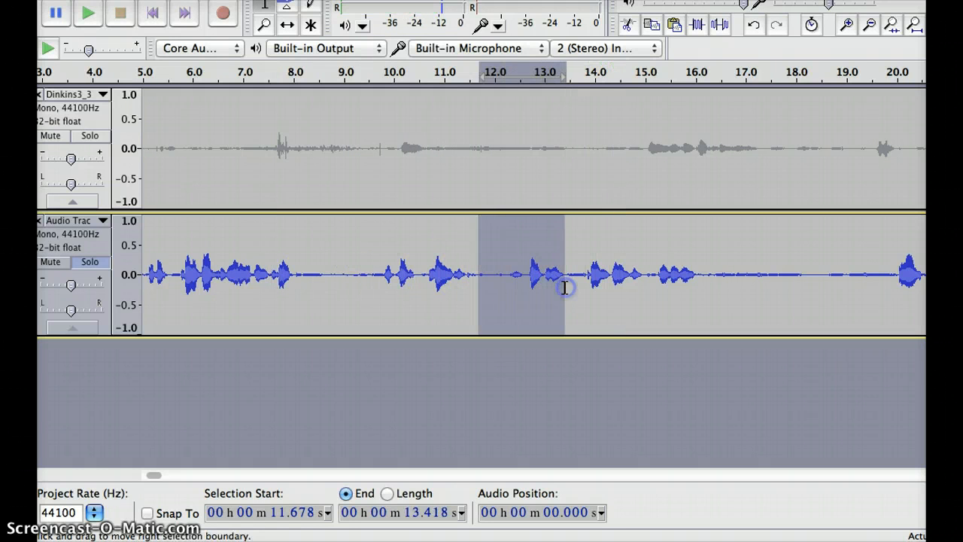
click(87, 13)
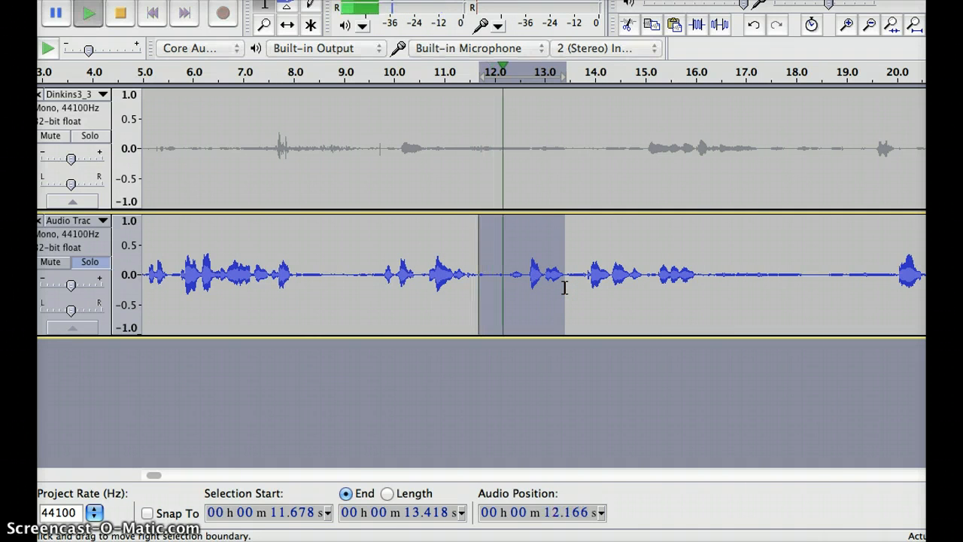
click(120, 13)
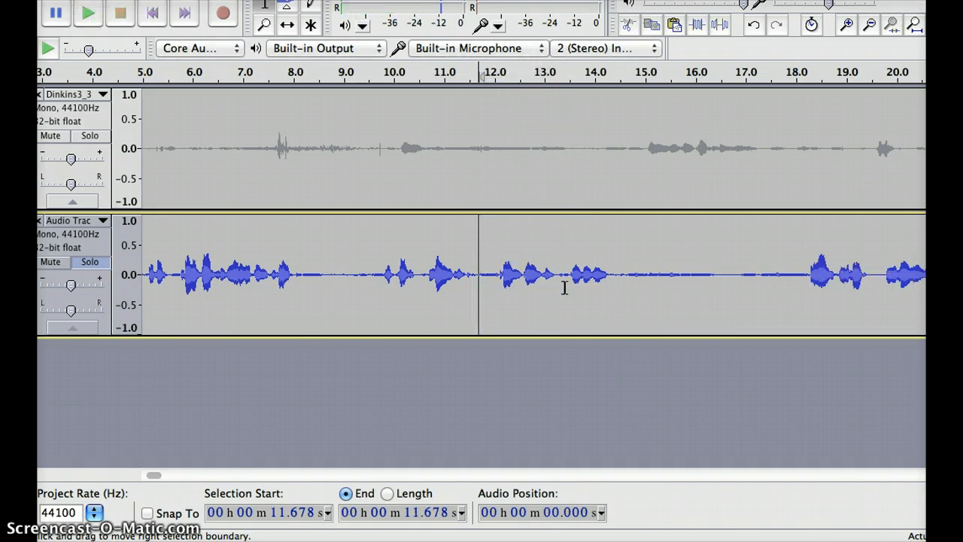
- Select and delete the trailing speech from 13.334 to 17.199 seconds
click(366, 275)
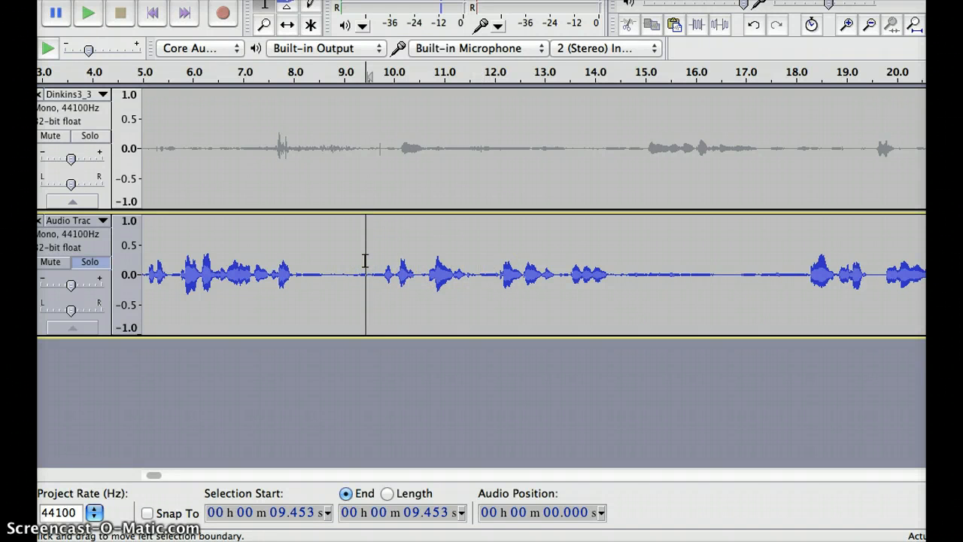
click(88, 13)
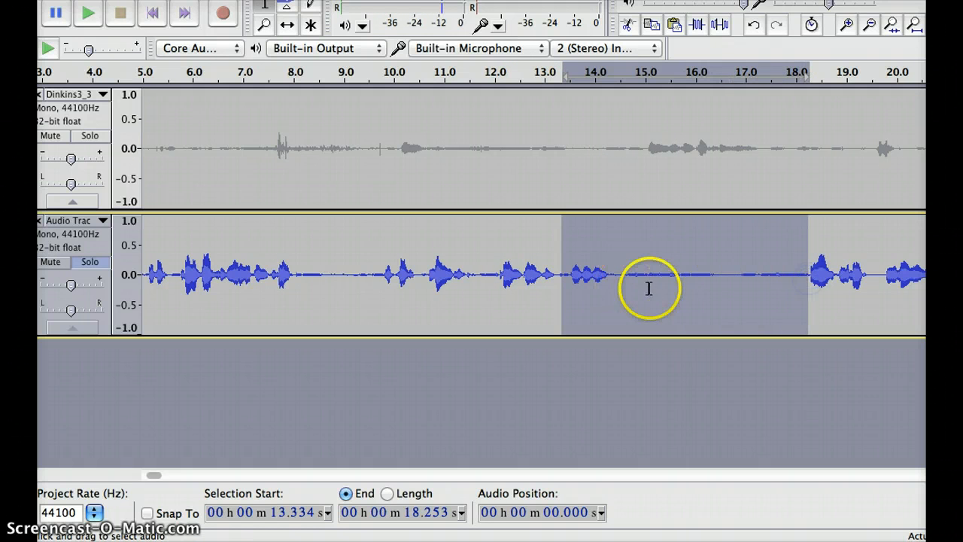
mouse_move(681, 279)
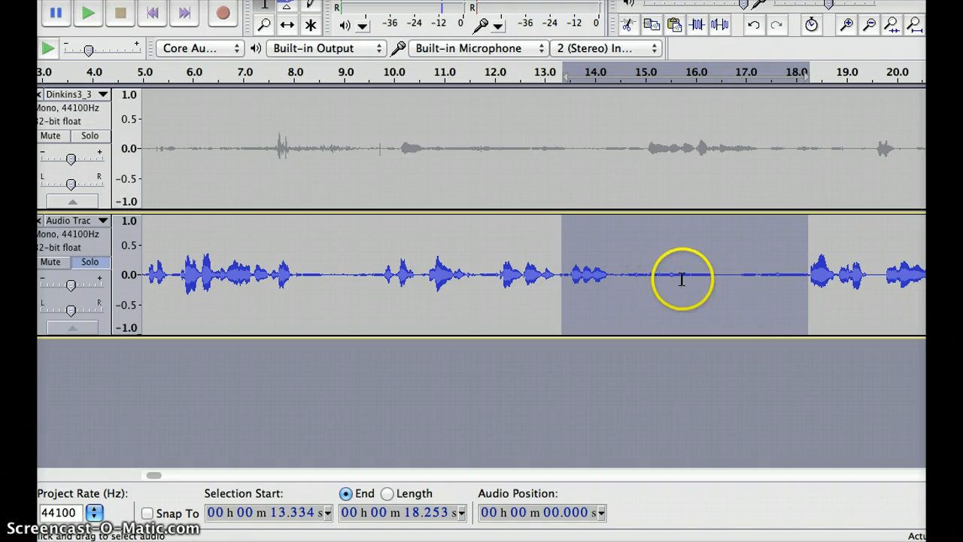
mouse_move(657, 267)
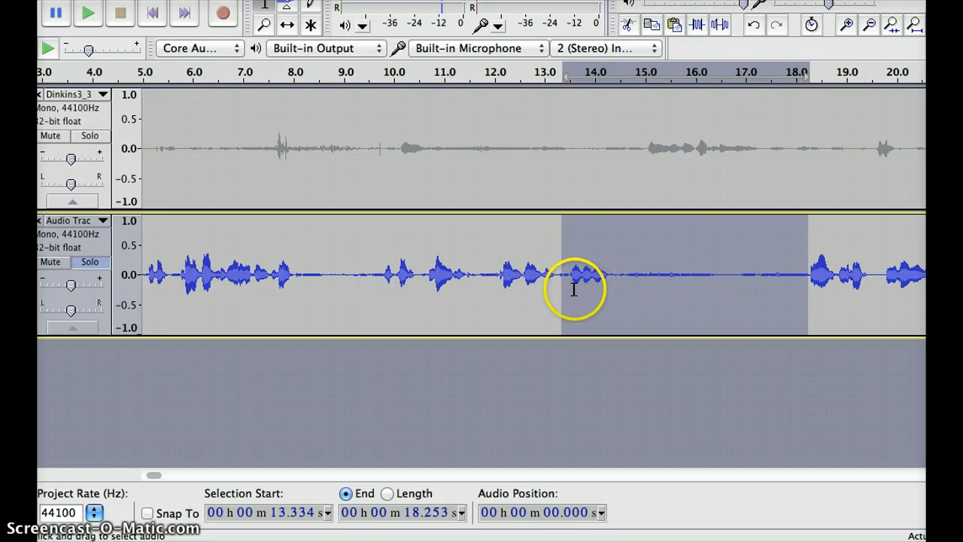
mouse_move(596, 285)
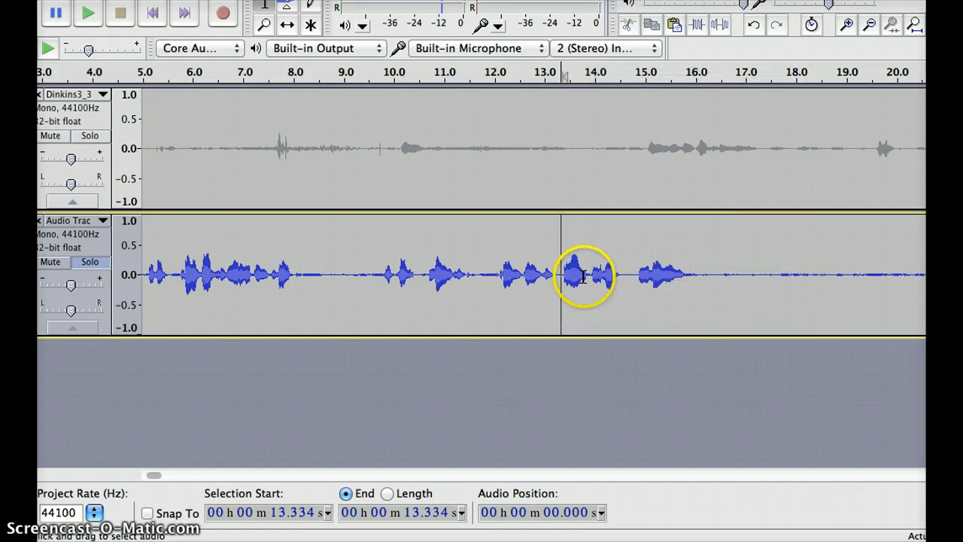
click(87, 13)
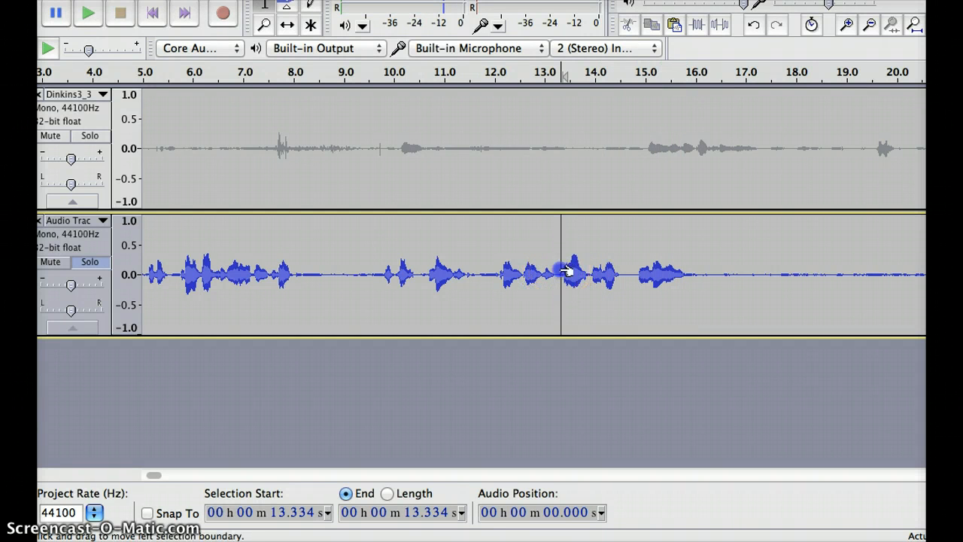
drag(560, 274, 756, 274)
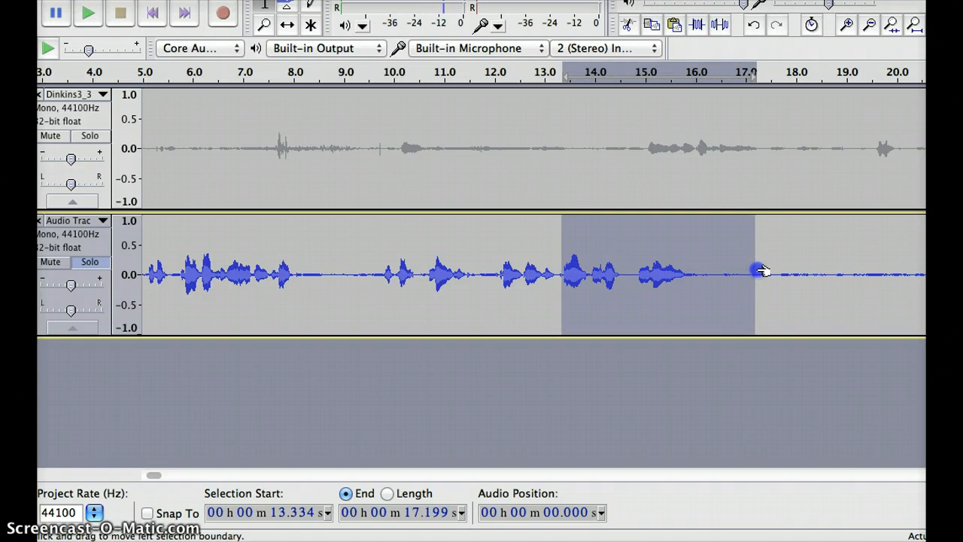
drag(756, 271, 692, 270)
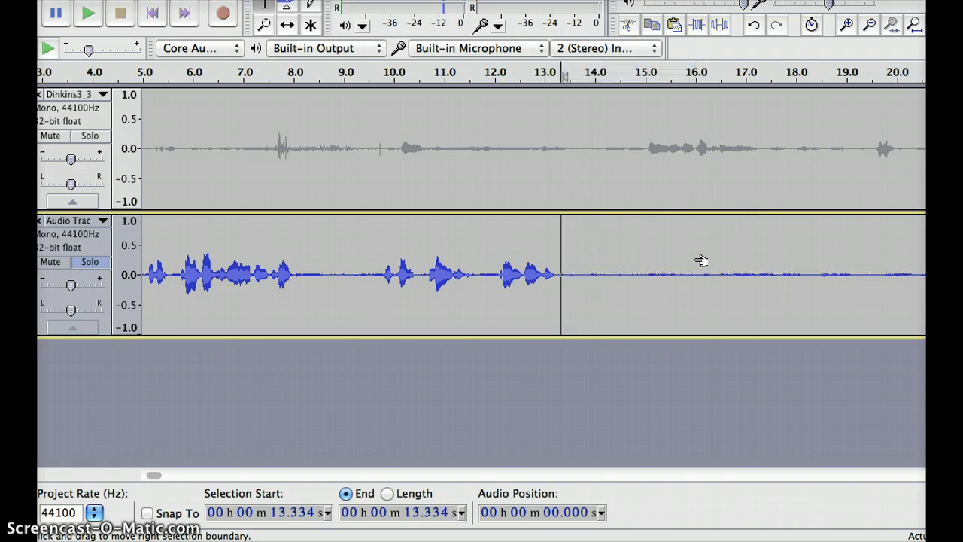
mouse_move(192, 444)
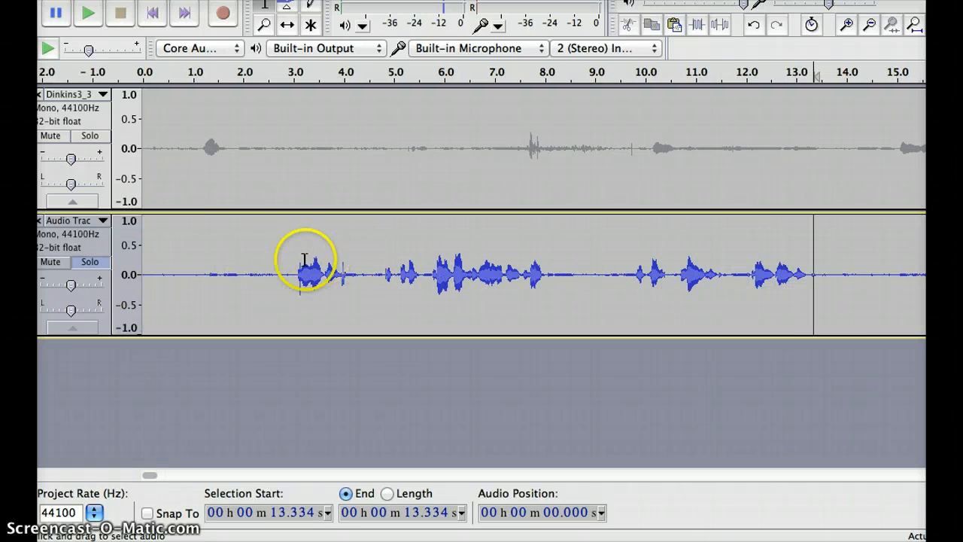
- Select 2.945 to 13.401 s and read its length of about 10.46 seconds
drag(299, 274, 816, 274)
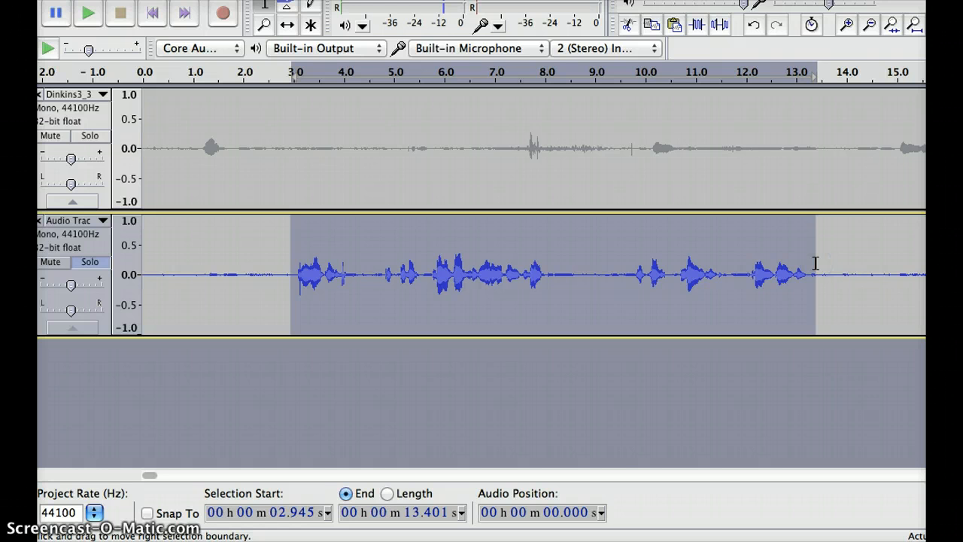
mouse_move(608, 427)
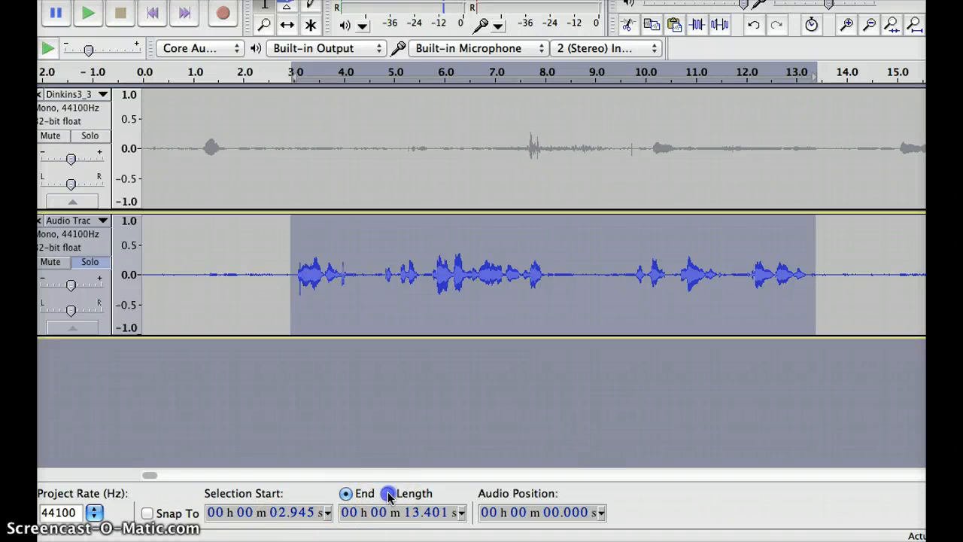
click(387, 494)
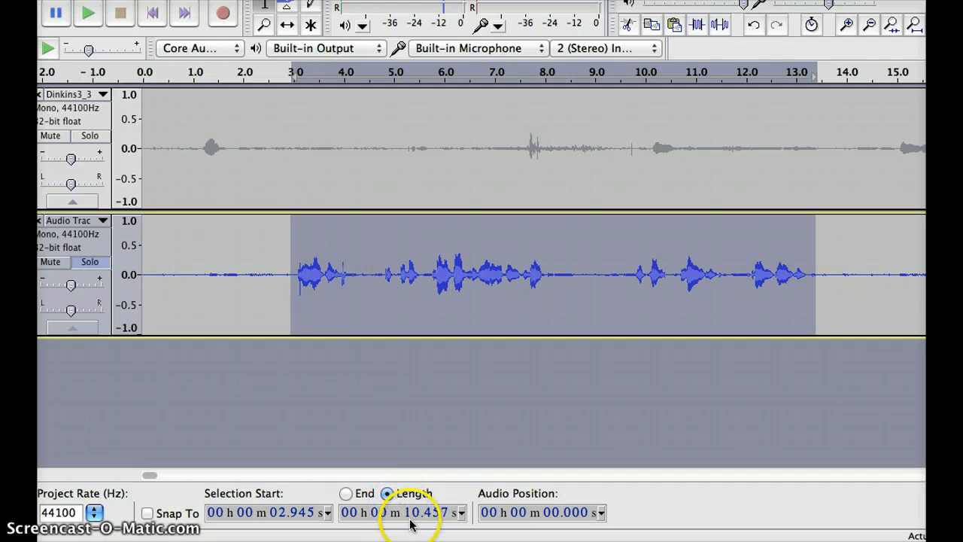
mouse_move(315, 322)
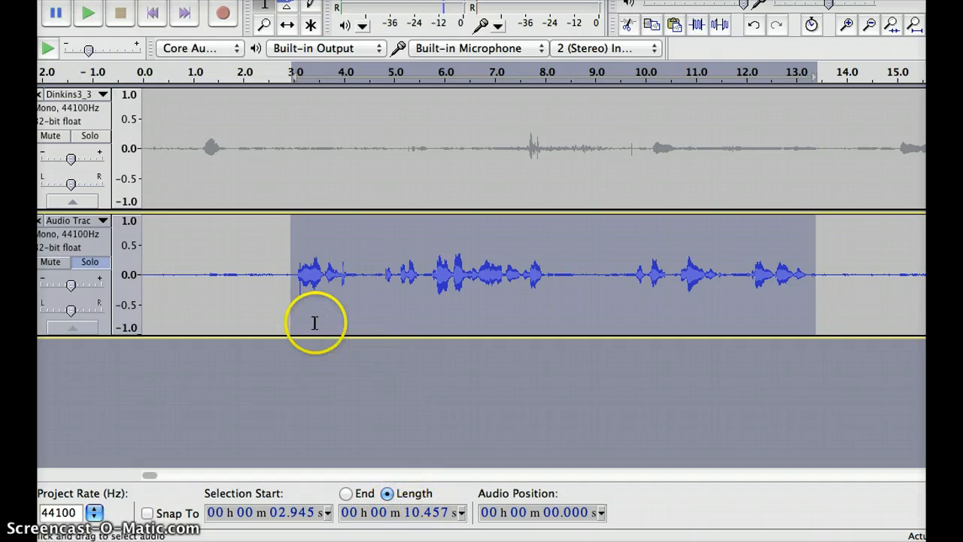
mouse_move(316, 293)
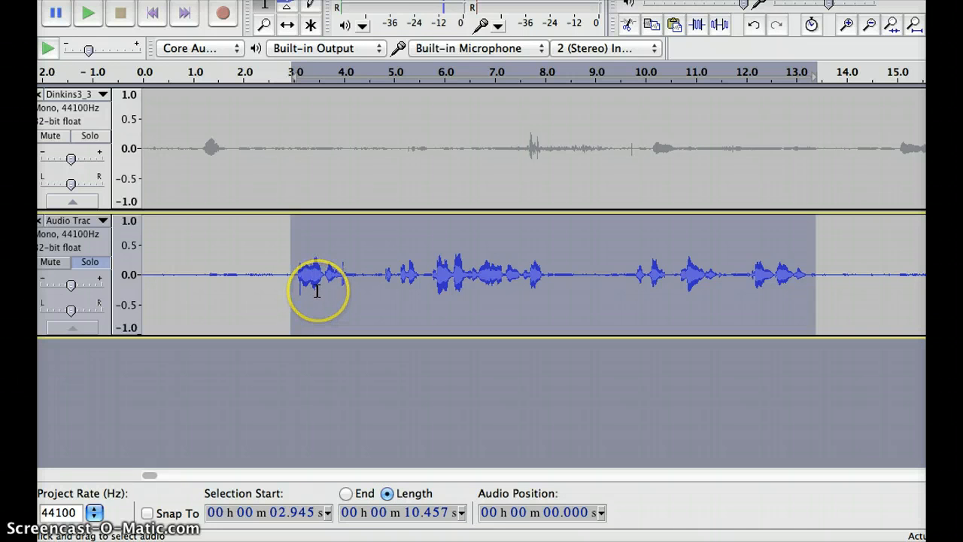
mouse_move(700, 280)
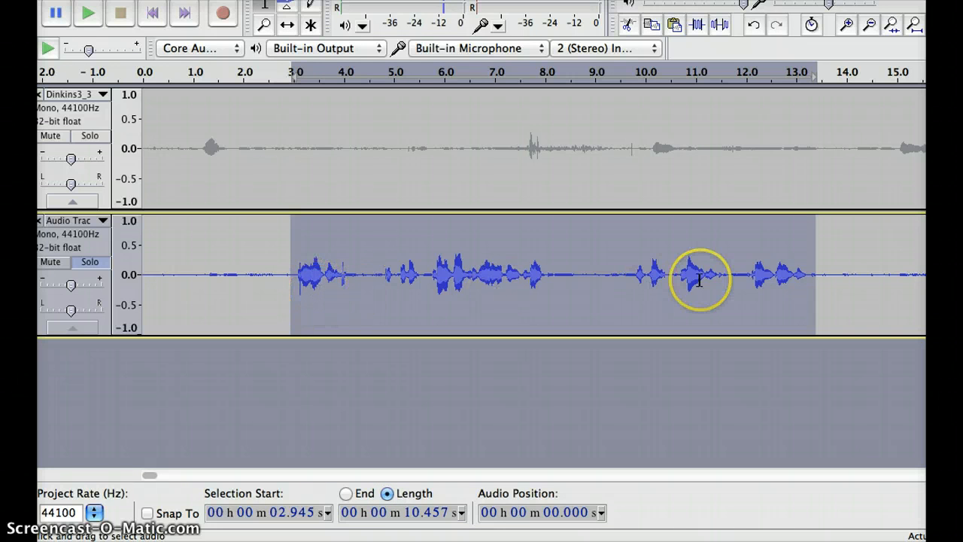
click(789, 275)
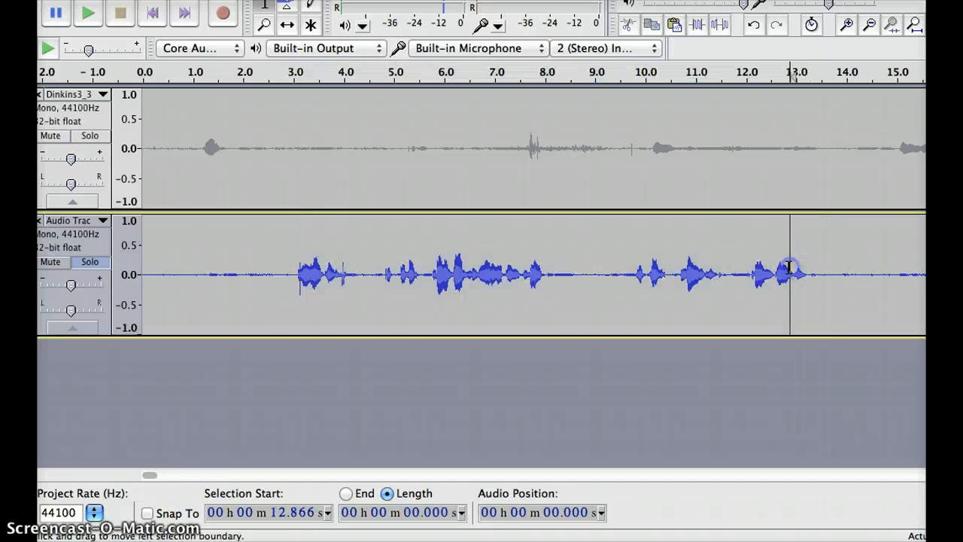
mouse_move(672, 222)
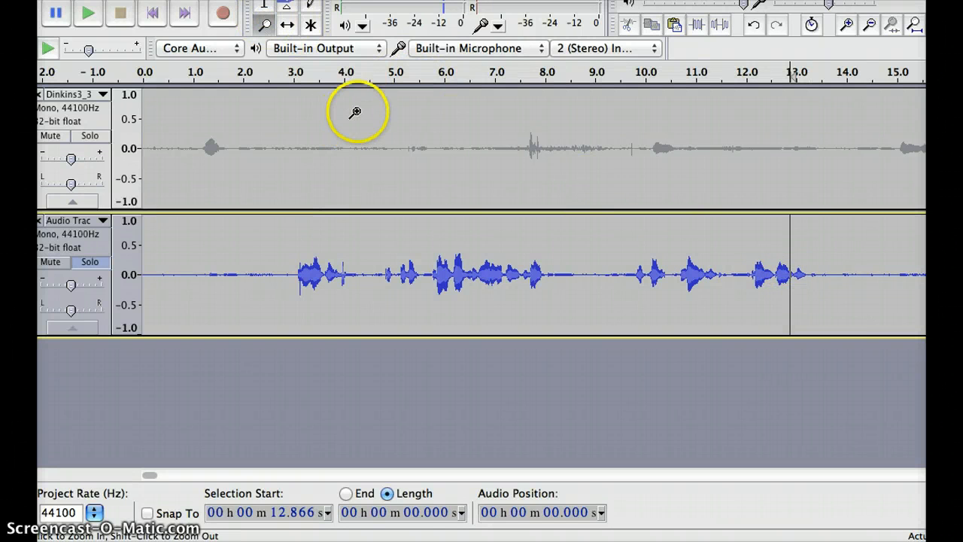
click(357, 113)
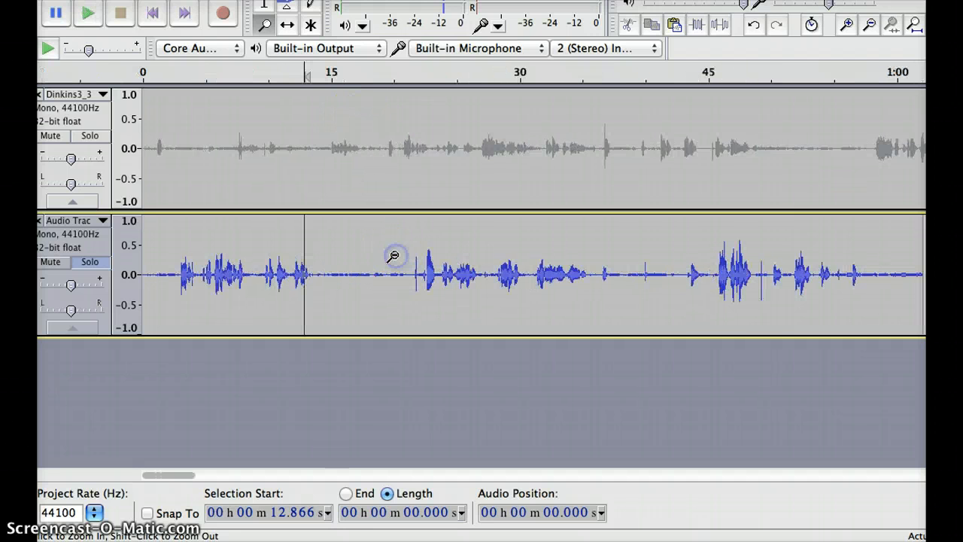
mouse_move(373, 188)
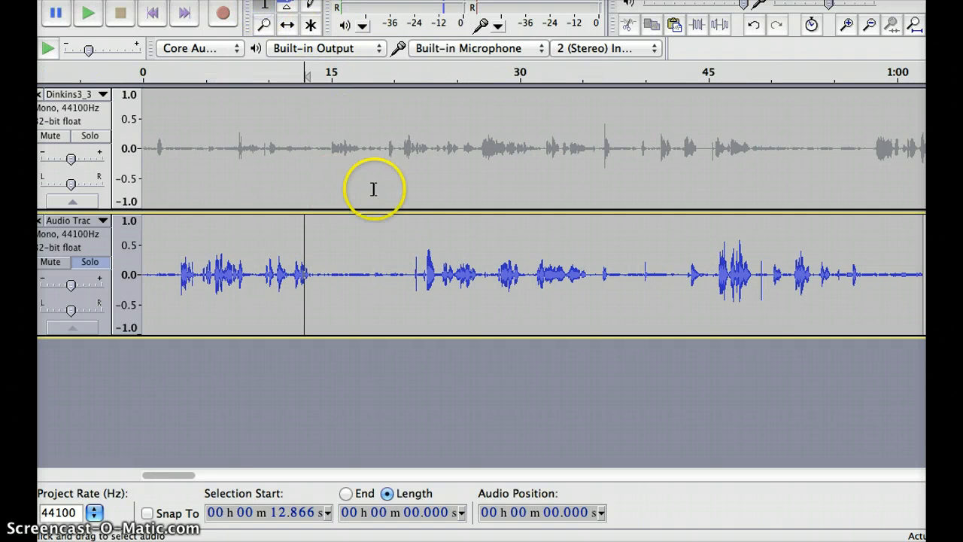
click(424, 275)
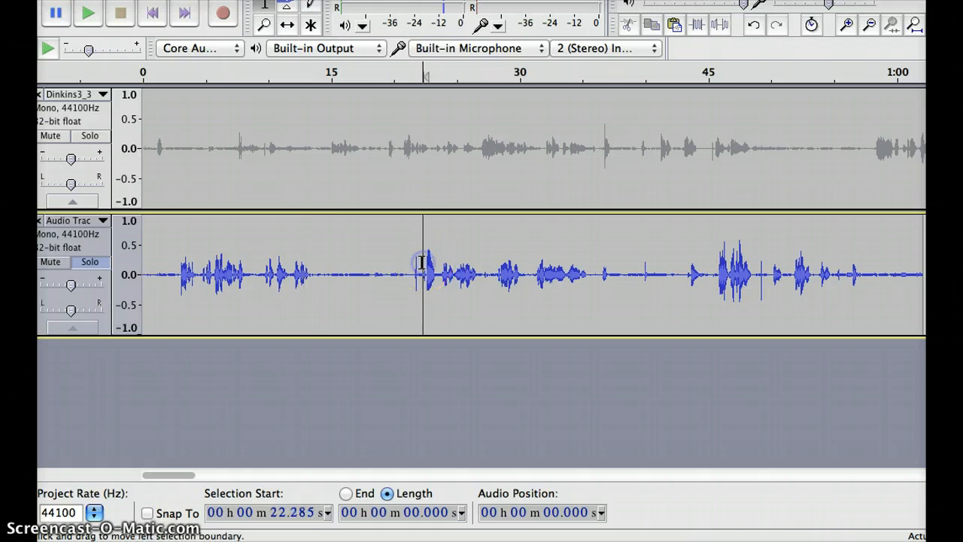
click(87, 13)
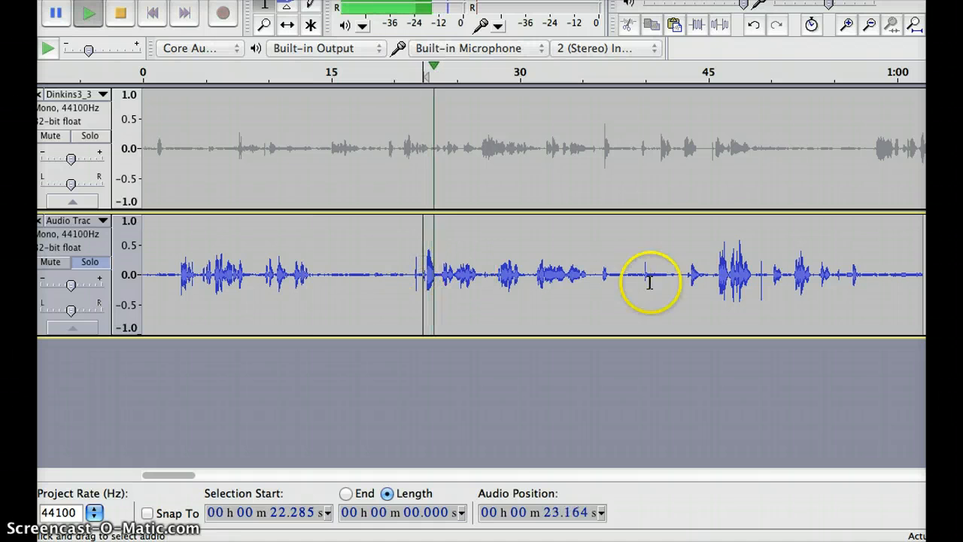
click(719, 275)
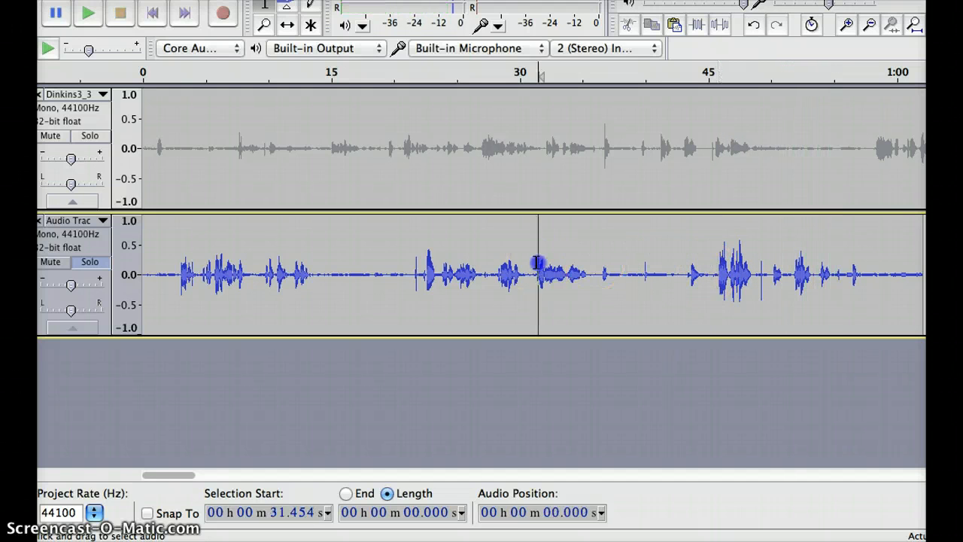
click(87, 14)
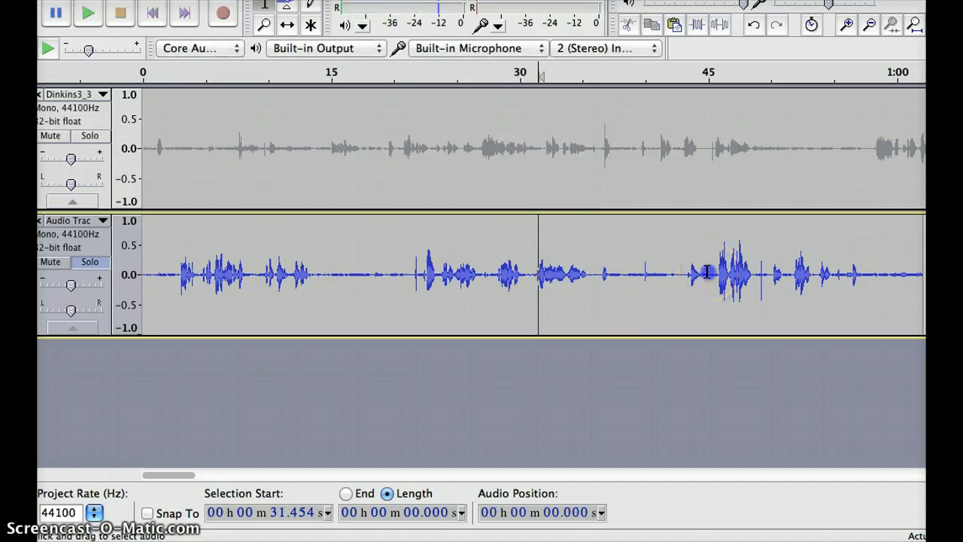
drag(325, 274, 705, 275)
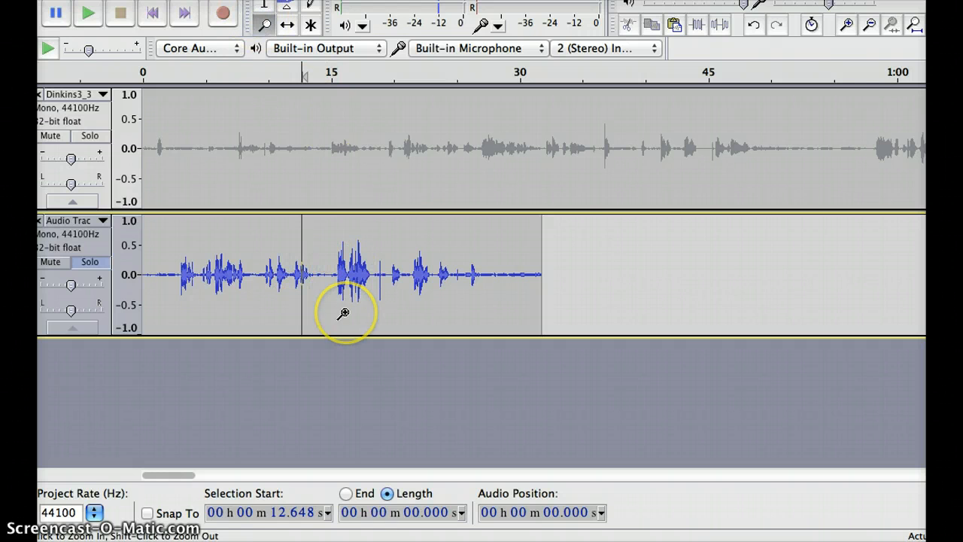
click(344, 313)
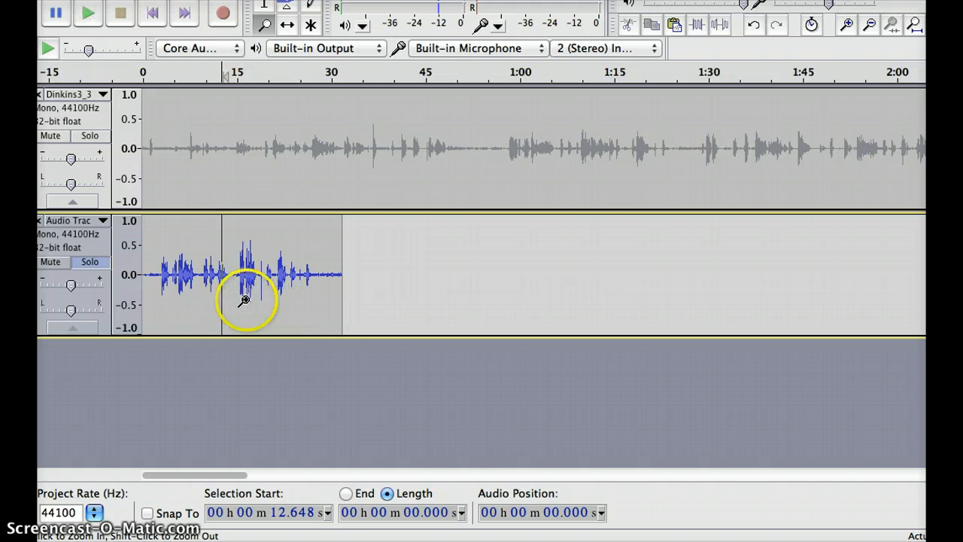
click(242, 298)
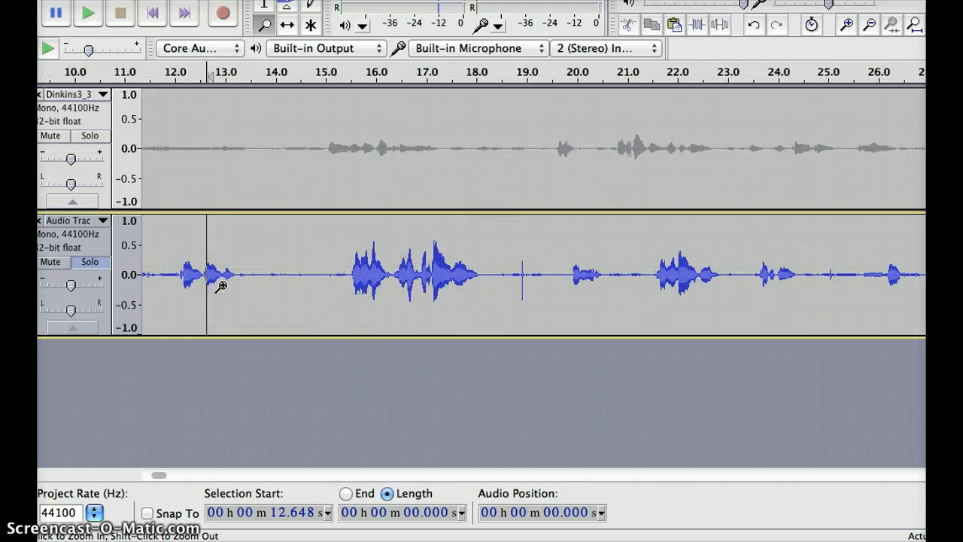
mouse_move(187, 352)
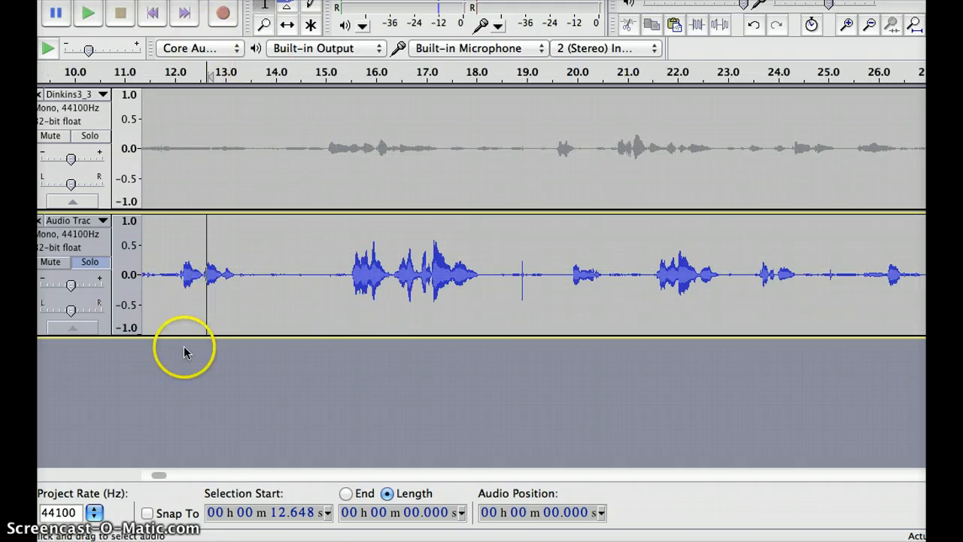
click(87, 13)
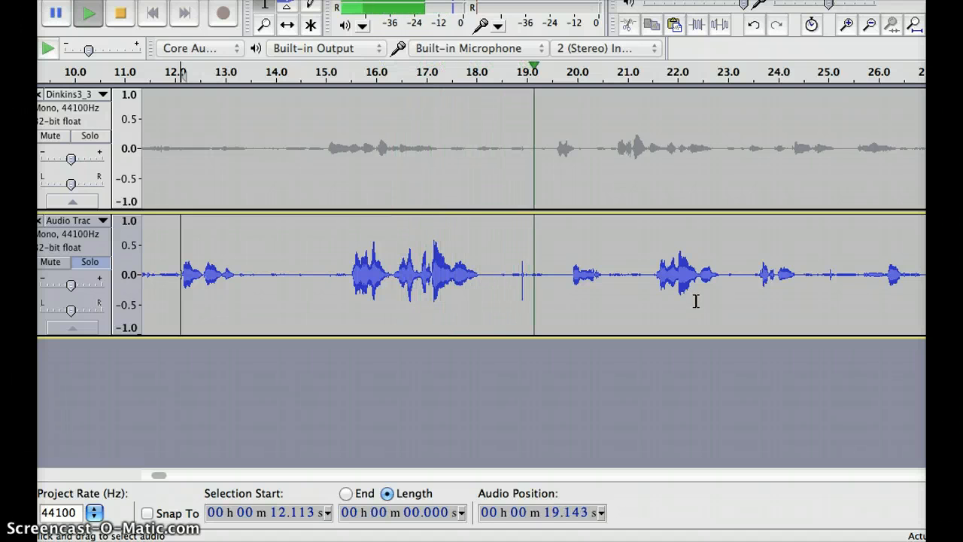
click(119, 13)
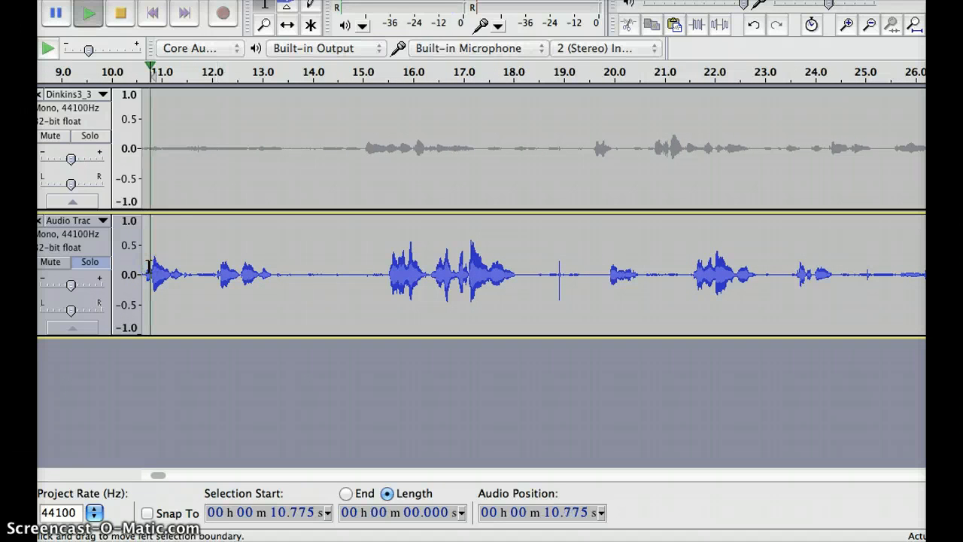
click(263, 24)
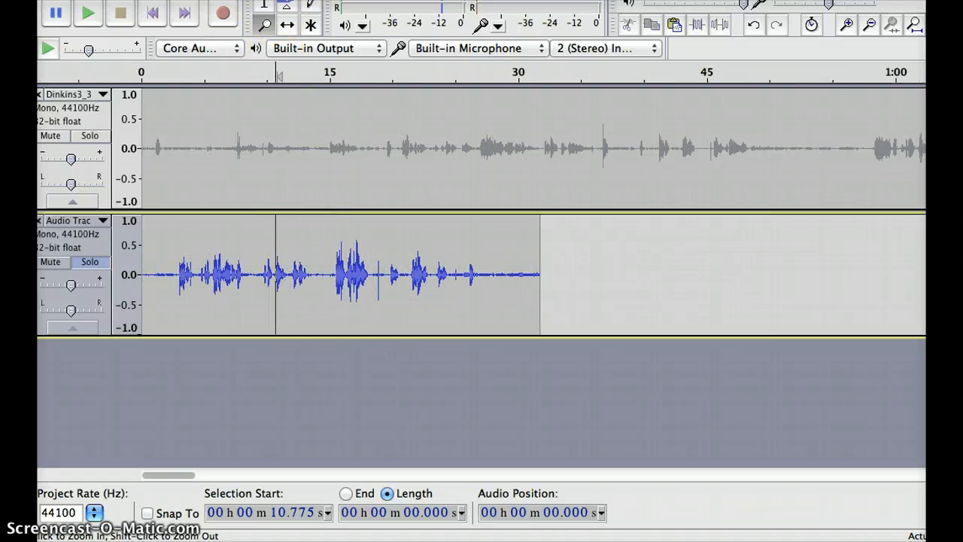
- Zoom to 5–35 seconds and delete the clip's tail after about 18.6 seconds
click(263, 25)
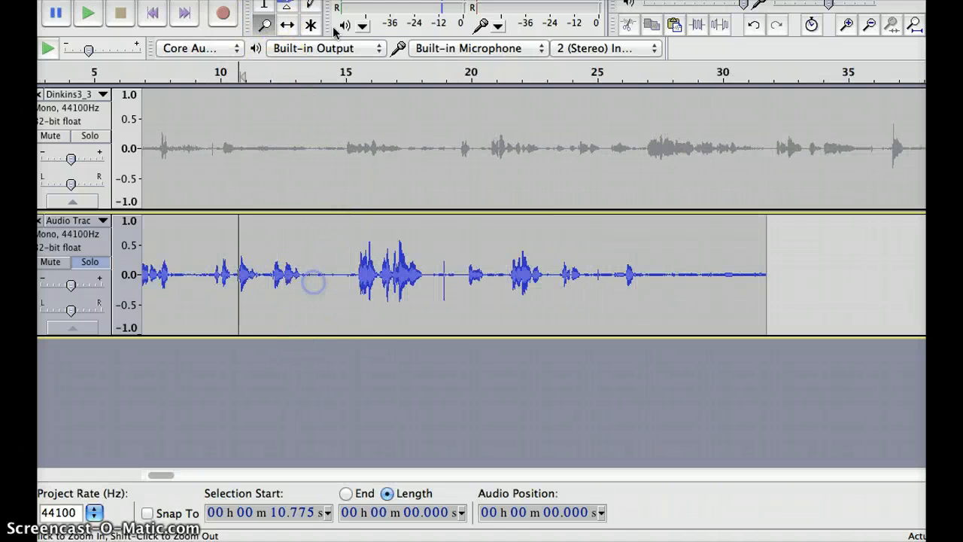
click(413, 296)
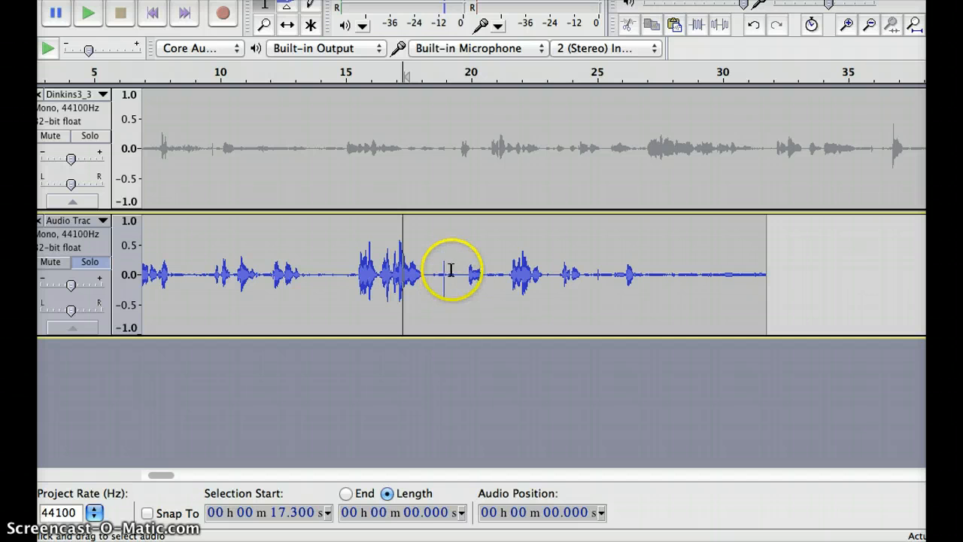
drag(435, 274, 745, 274)
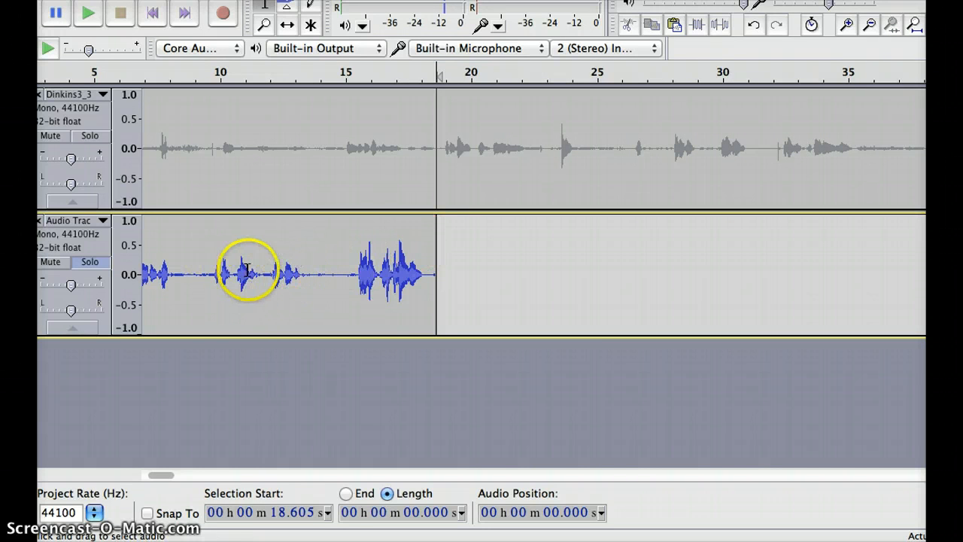
- Play back from about 7.8 seconds and mark the stretch around 12.5–13.5 seconds
click(346, 275)
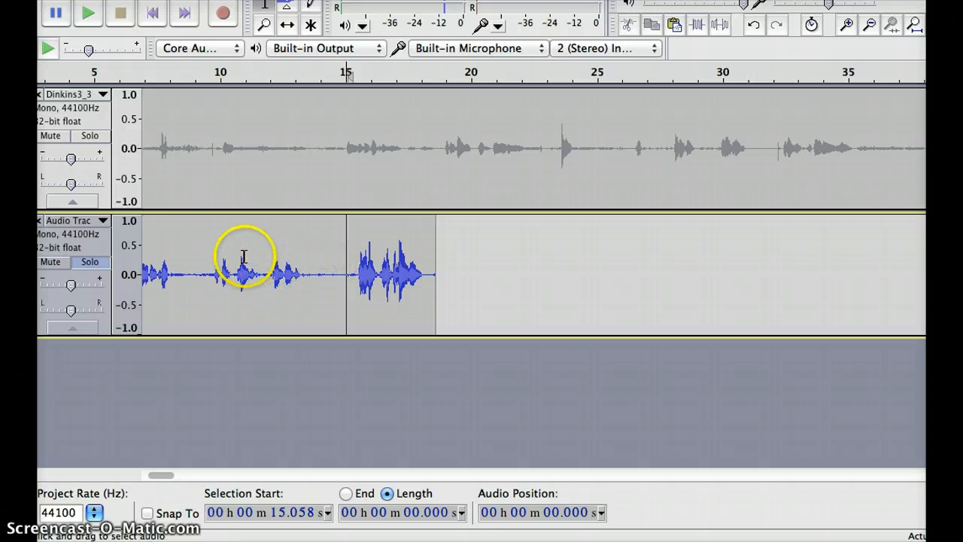
click(88, 14)
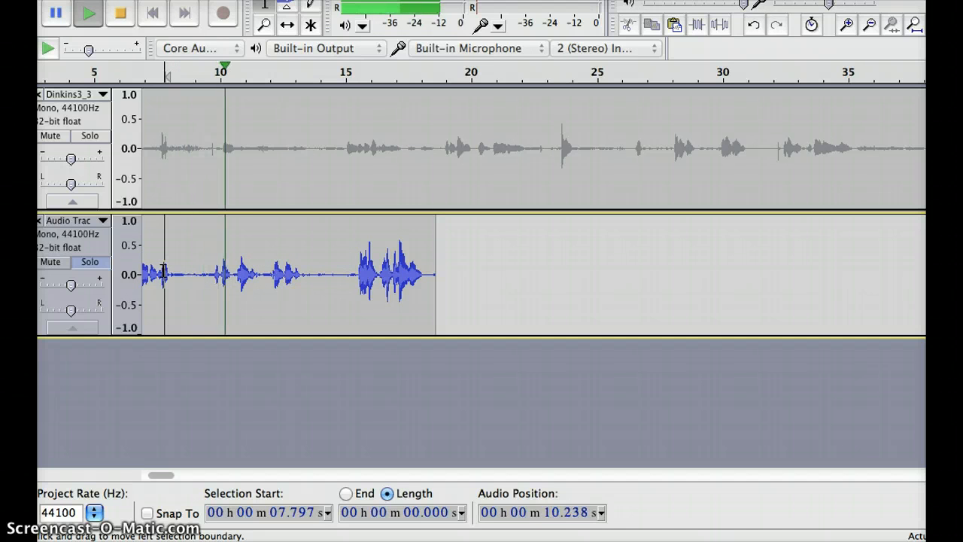
click(319, 279)
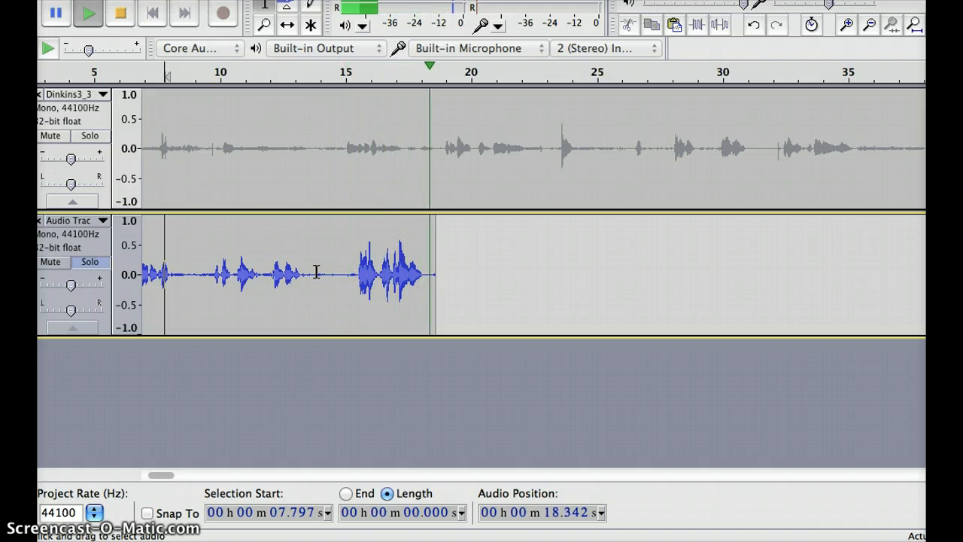
click(282, 284)
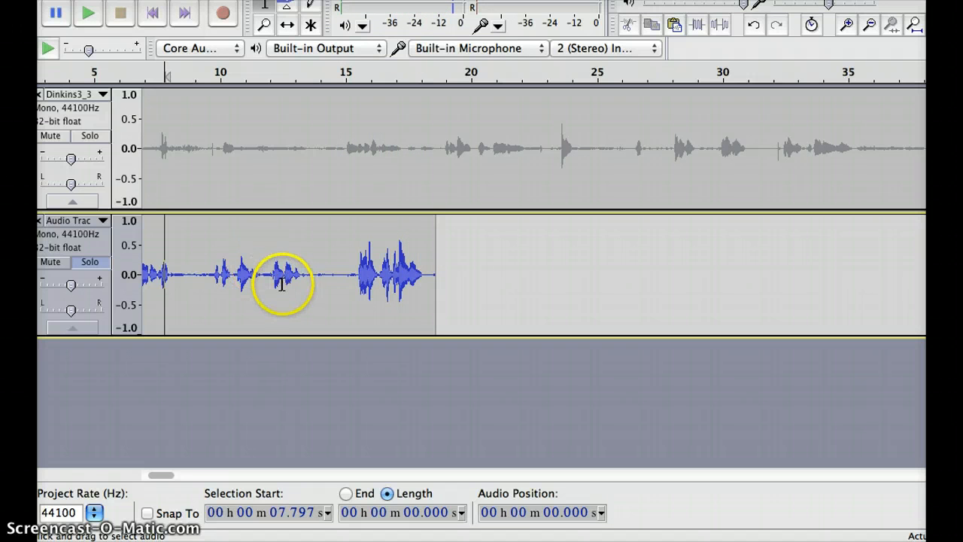
click(286, 274)
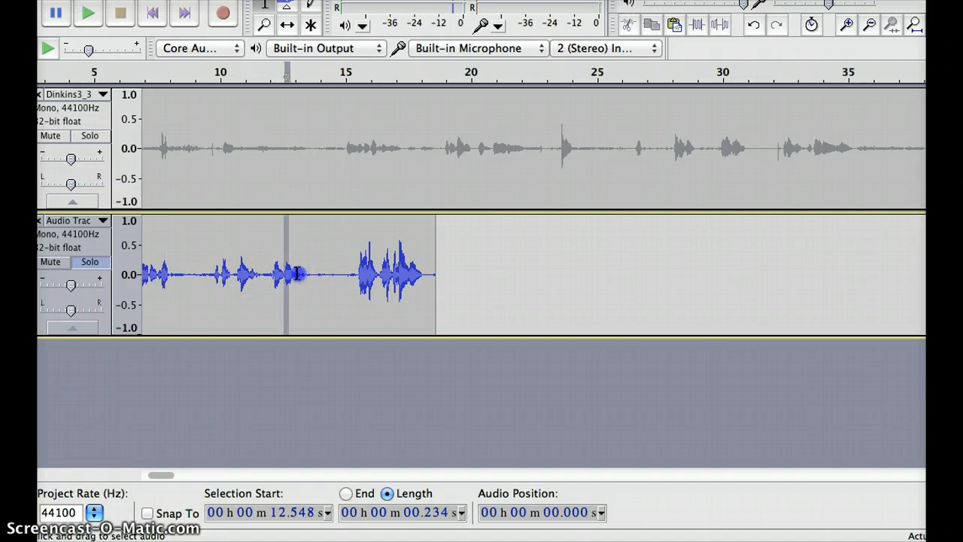
click(87, 14)
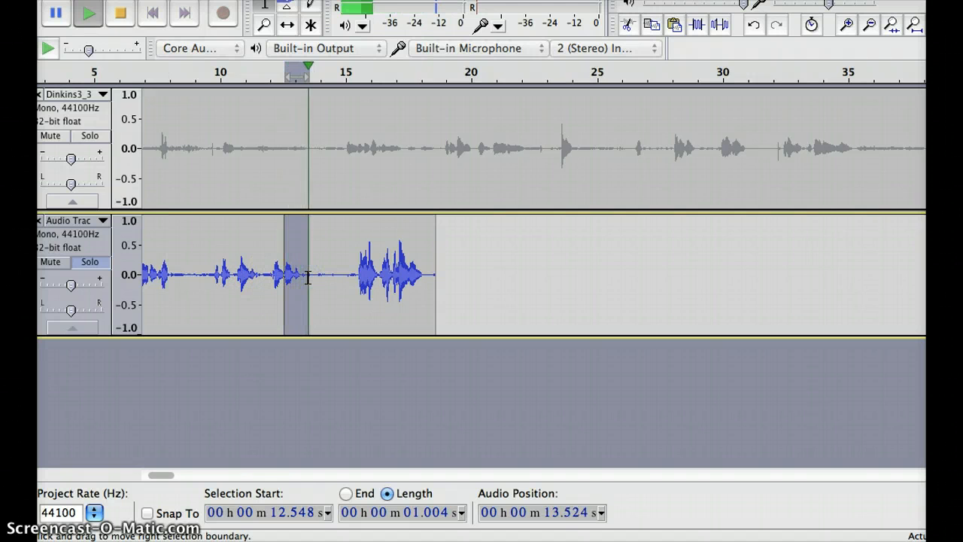
click(295, 274)
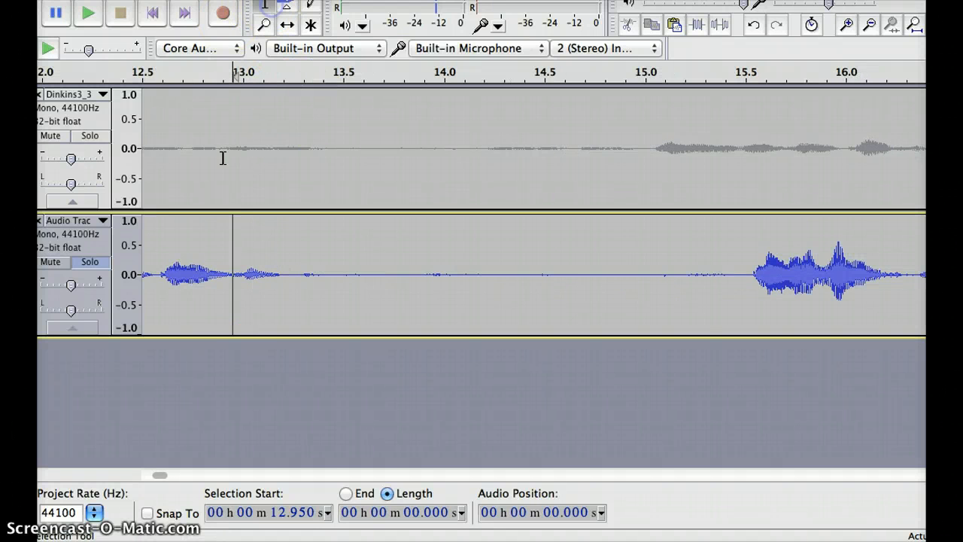
- Narrow the selection to the 0.16-second stray sound near 13.02 seconds and delete it
click(87, 13)
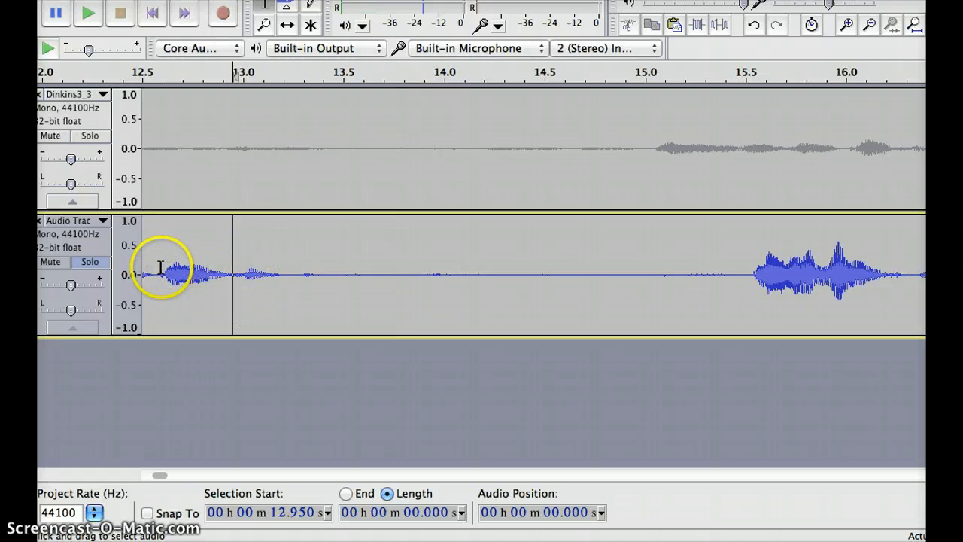
drag(159, 274, 246, 302)
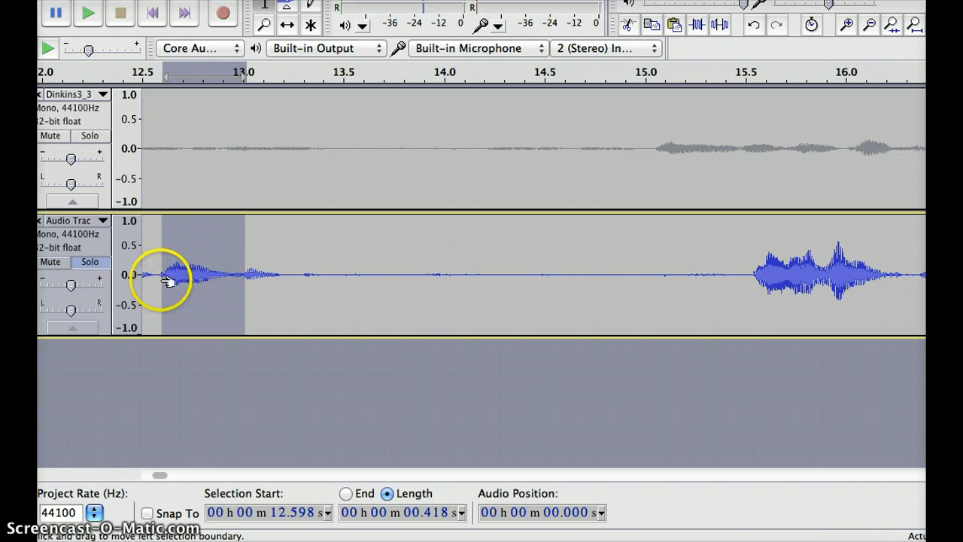
mouse_move(165, 282)
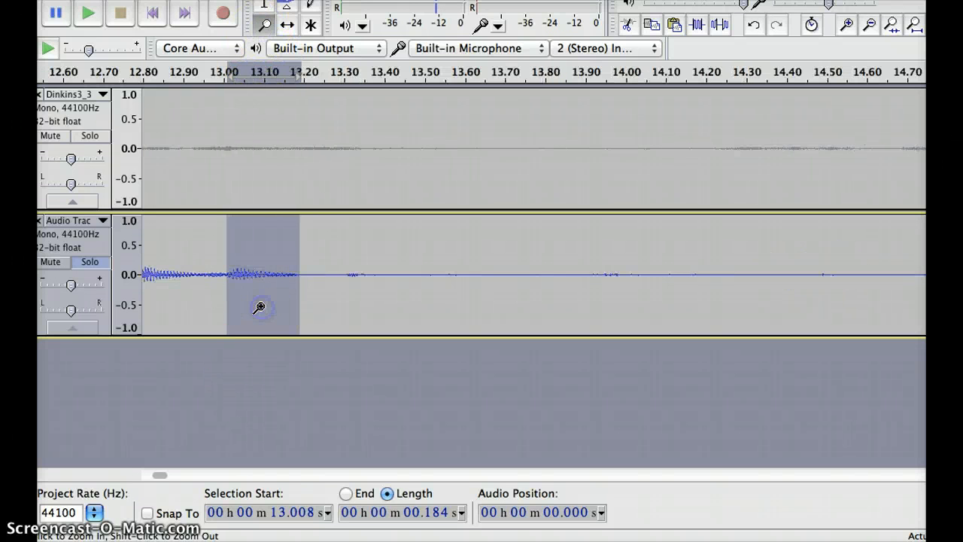
mouse_move(241, 207)
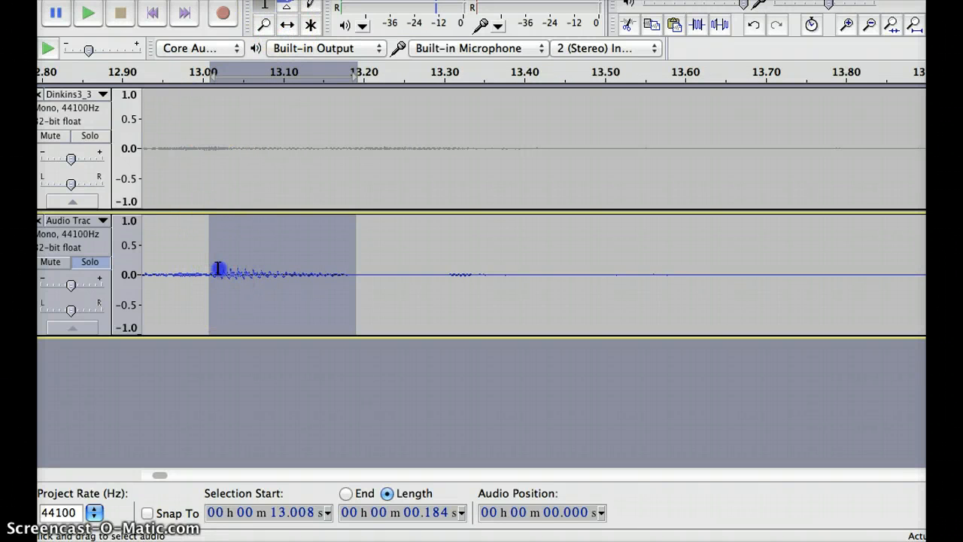
drag(214, 271, 350, 271)
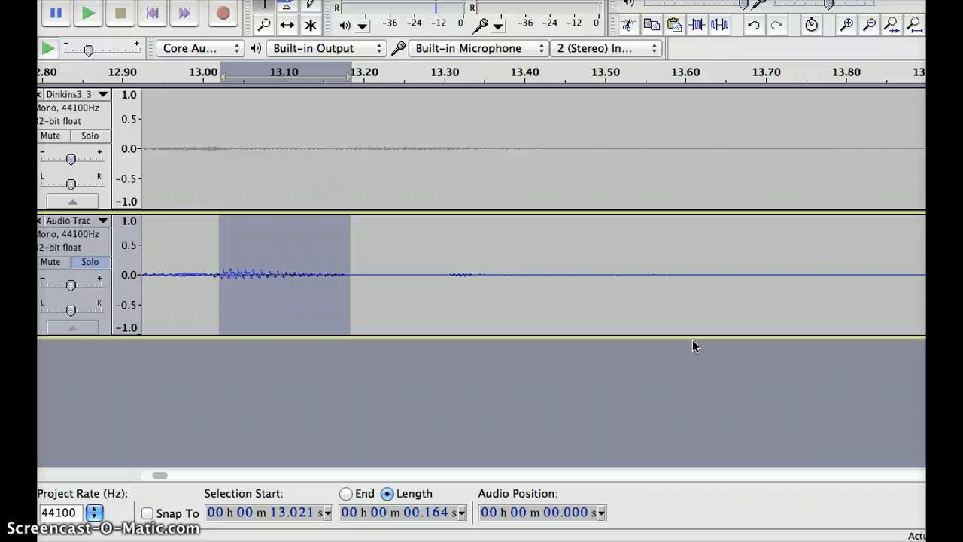
click(264, 25)
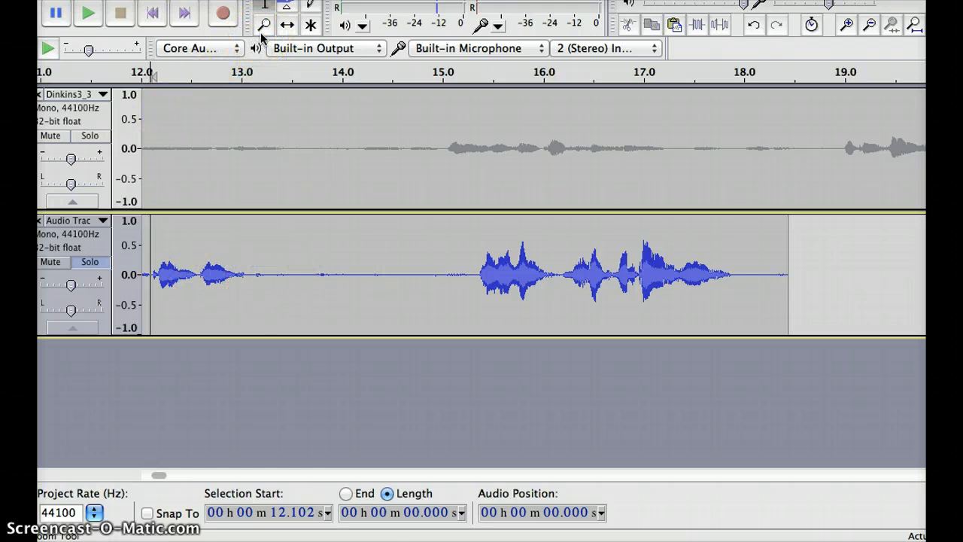
- Compare the cut with undo/redo, then delete the pause from about 13.1 to 15.4 seconds
click(151, 273)
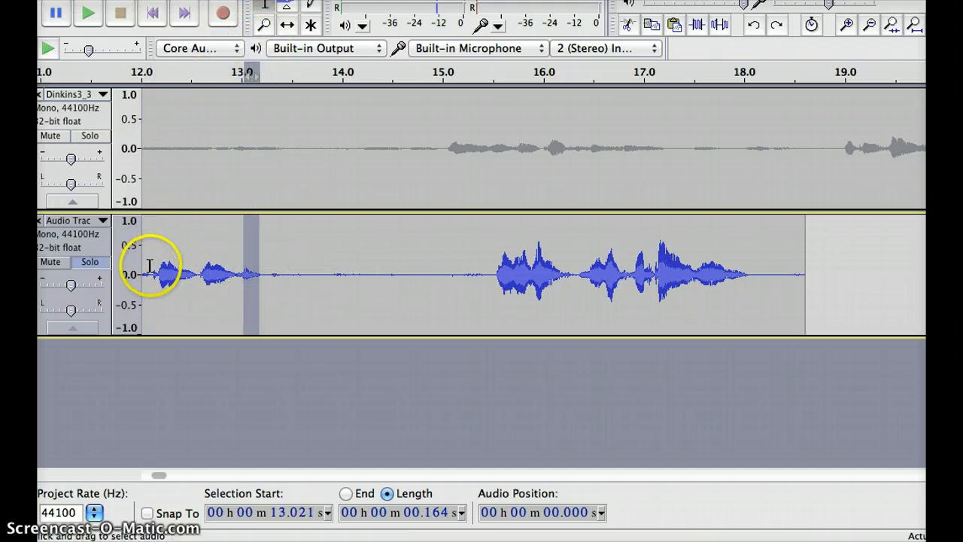
click(87, 14)
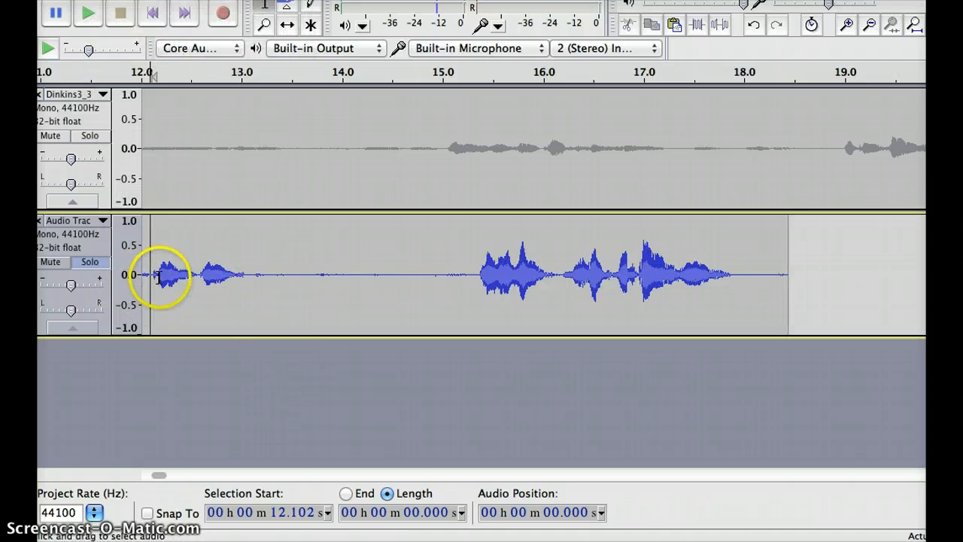
click(87, 14)
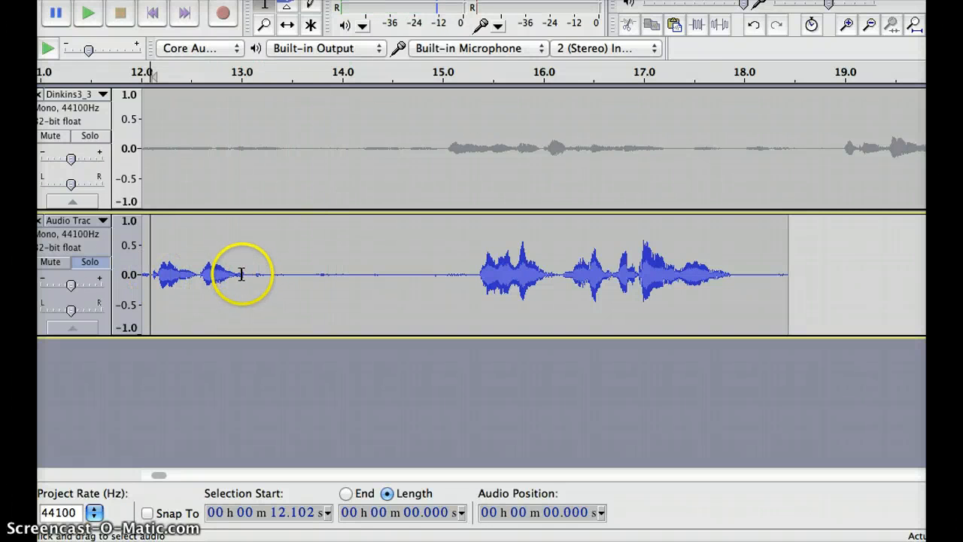
click(241, 275)
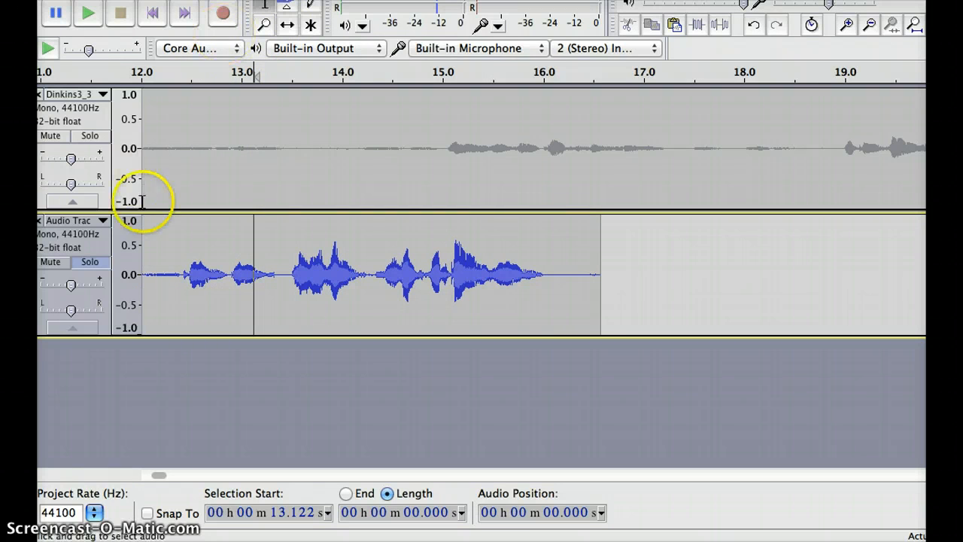
click(87, 14)
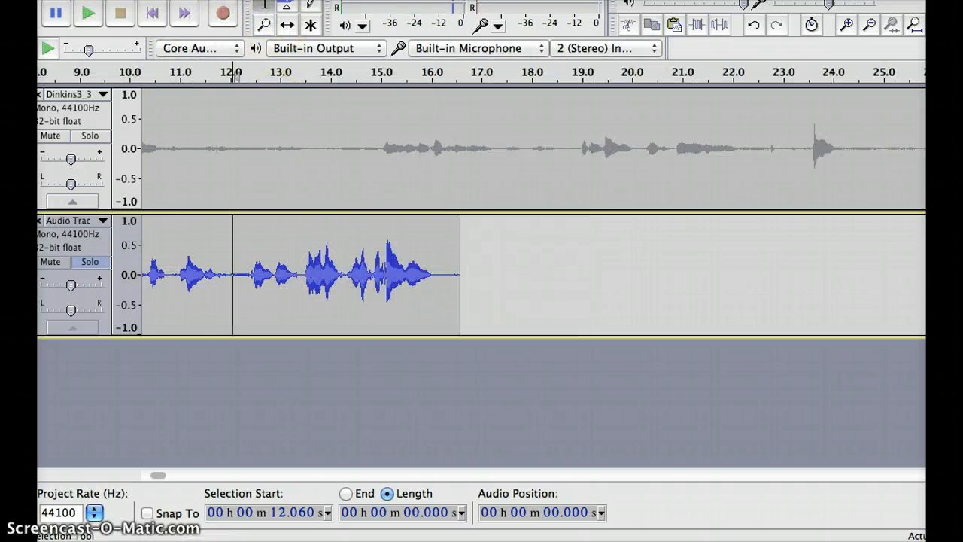
click(88, 14)
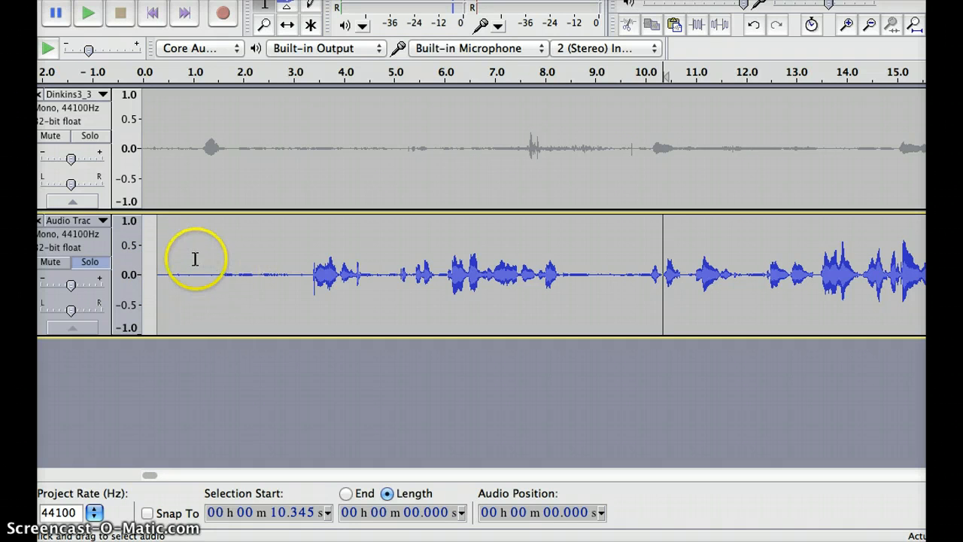
mouse_move(199, 269)
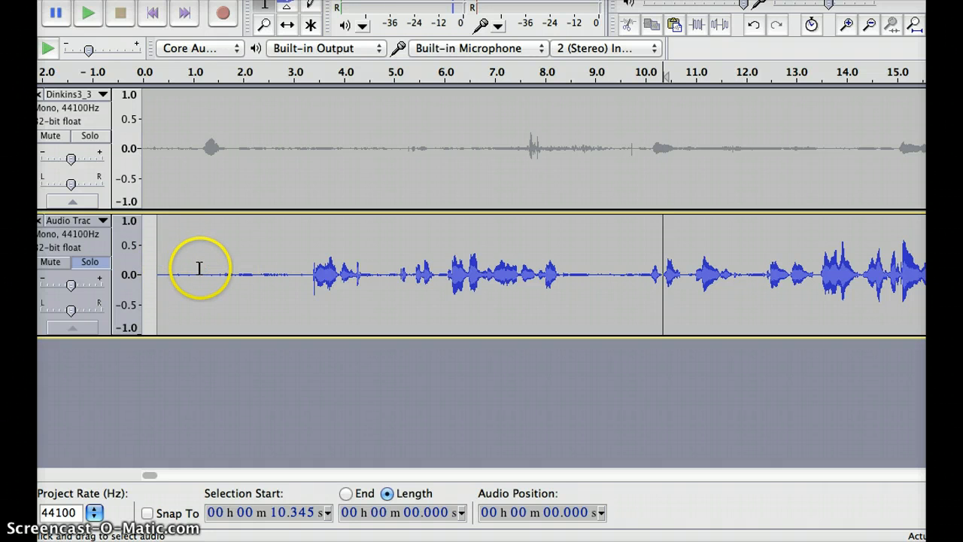
- Place envelope points over the first three seconds, rising to full volume at the speech
click(183, 13)
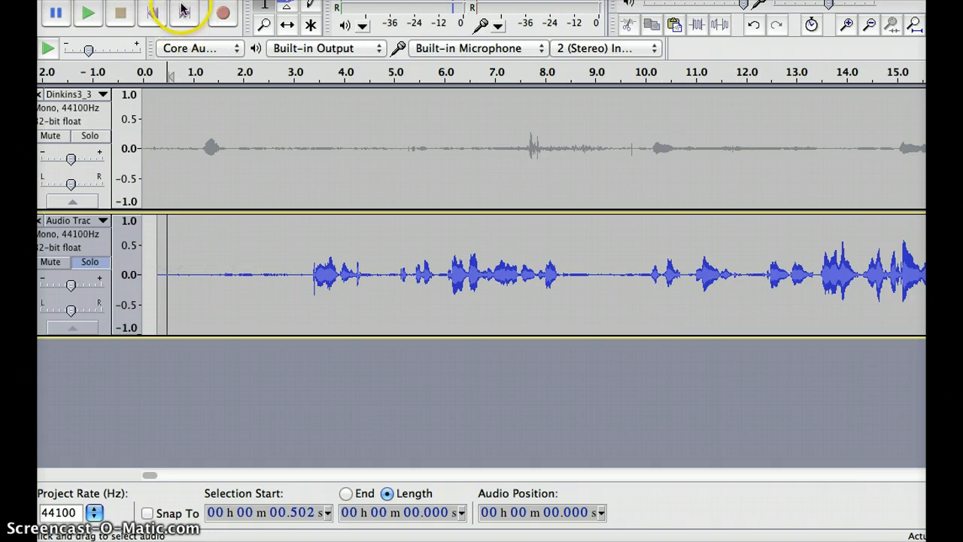
mouse_move(288, 9)
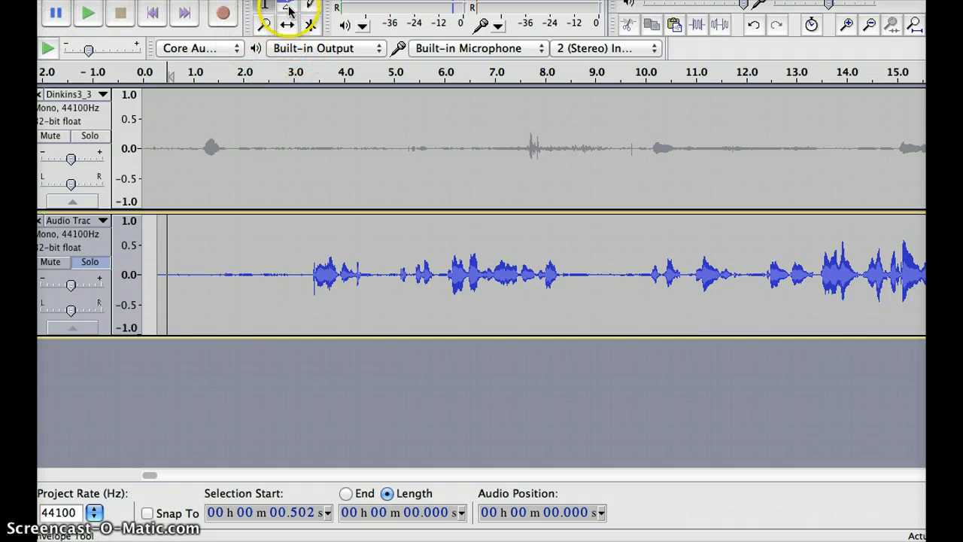
click(287, 5)
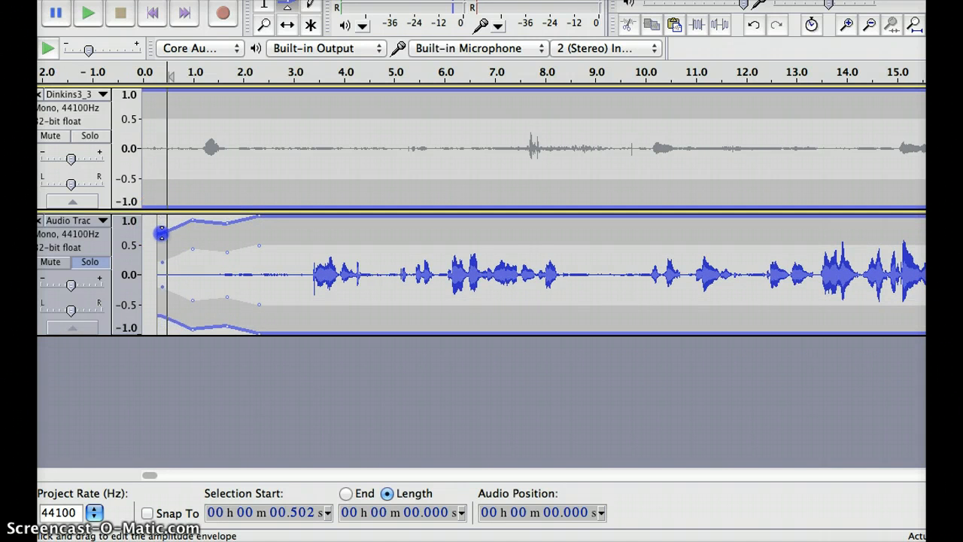
drag(160, 234, 191, 231)
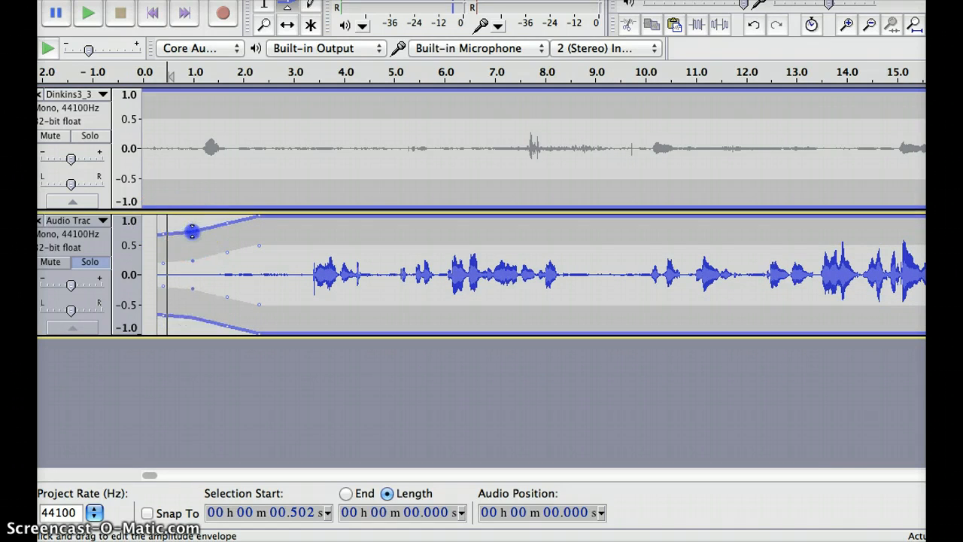
drag(192, 231, 226, 232)
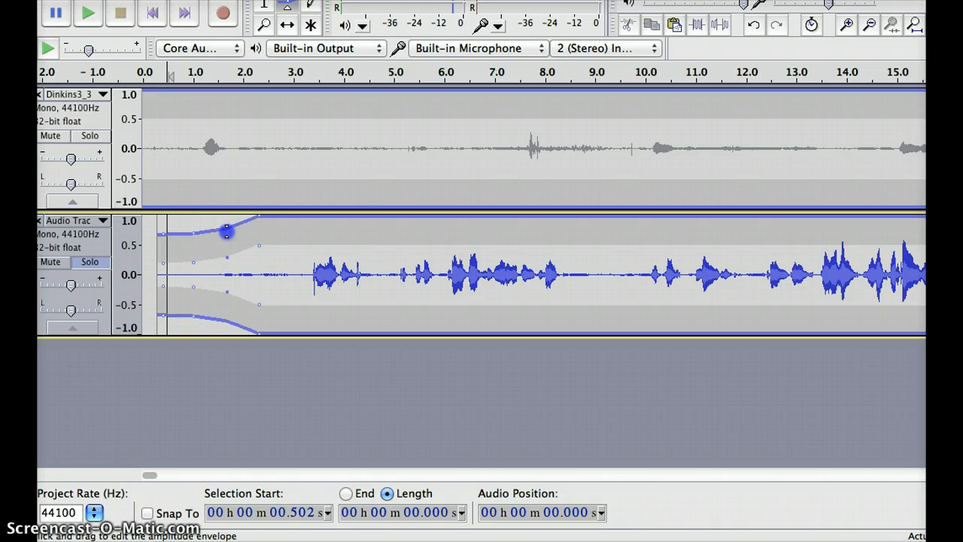
drag(226, 231, 164, 231)
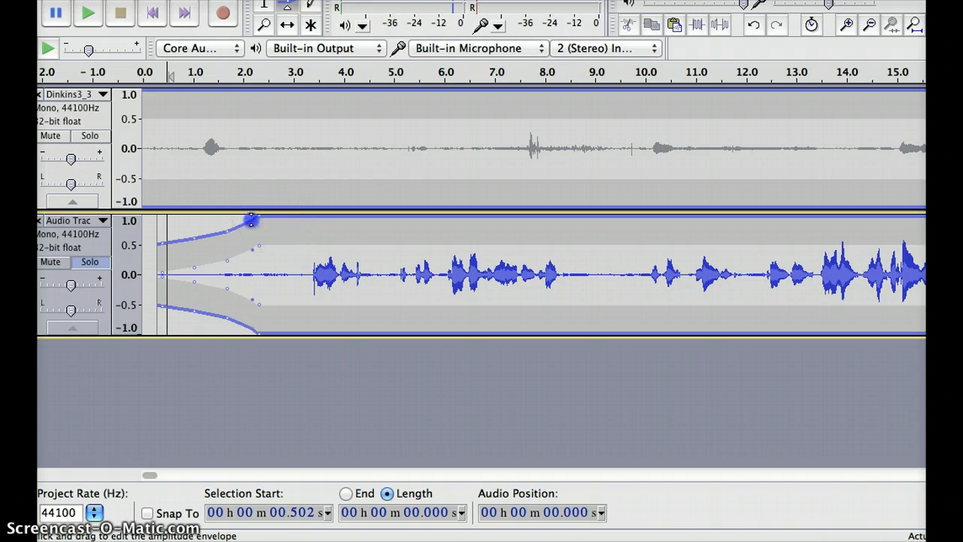
drag(252, 221, 299, 217)
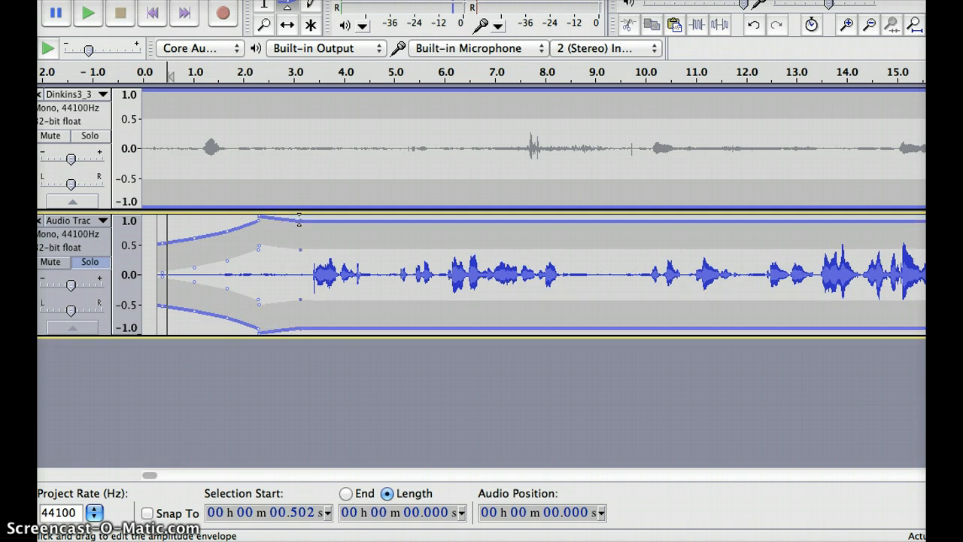
drag(299, 216, 302, 216)
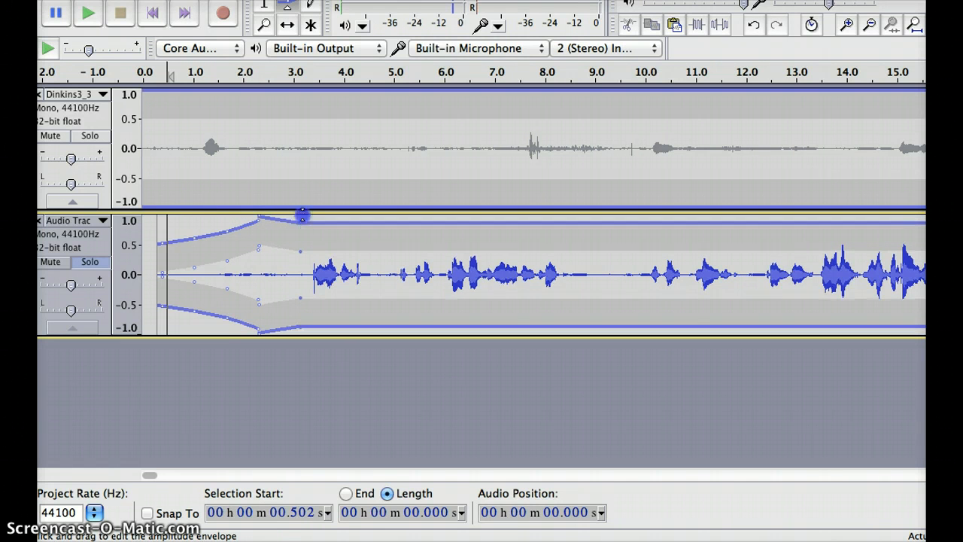
drag(302, 217, 261, 220)
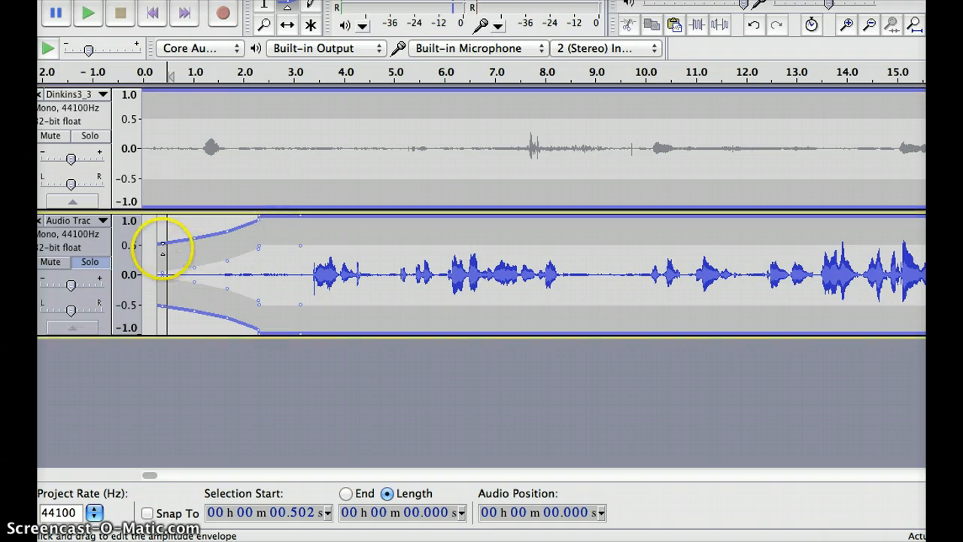
drag(163, 254, 194, 242)
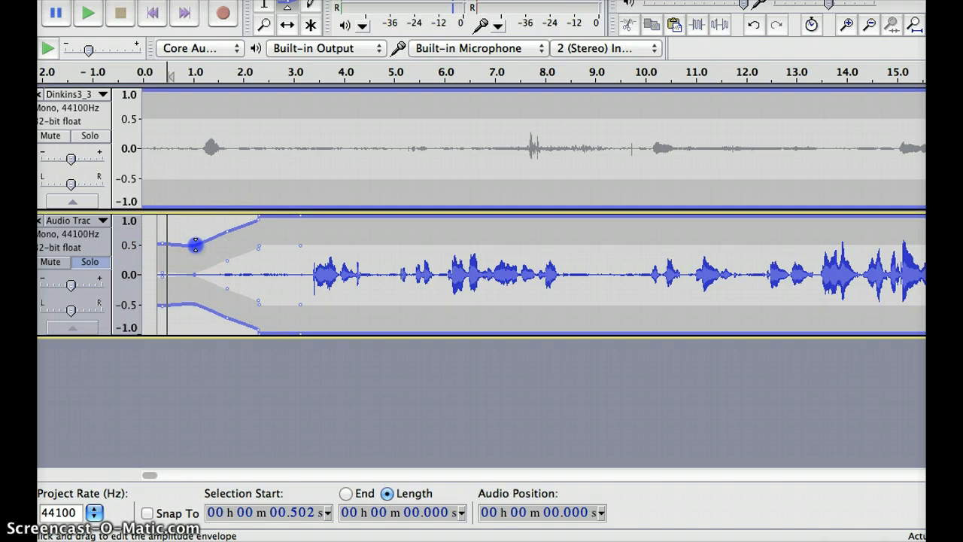
drag(196, 244, 228, 237)
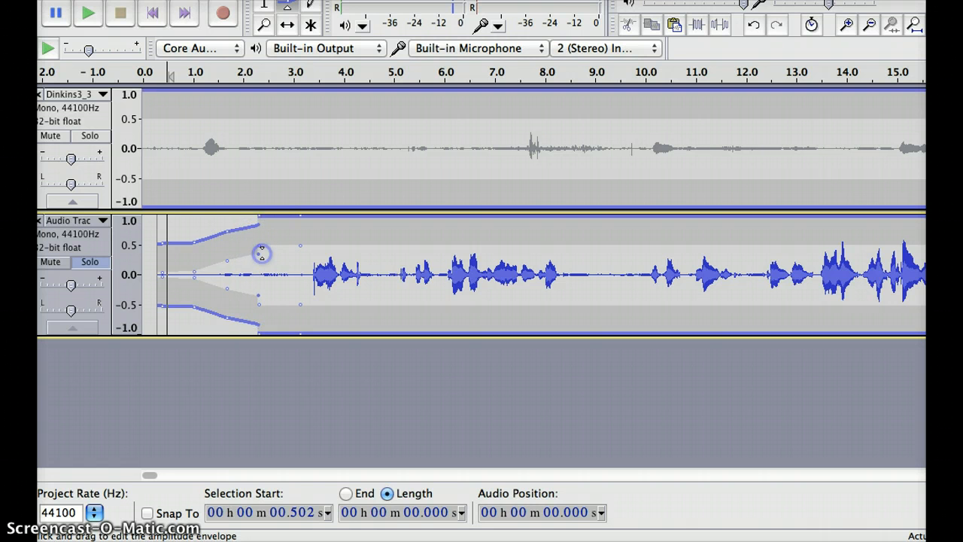
drag(262, 252, 264, 222)
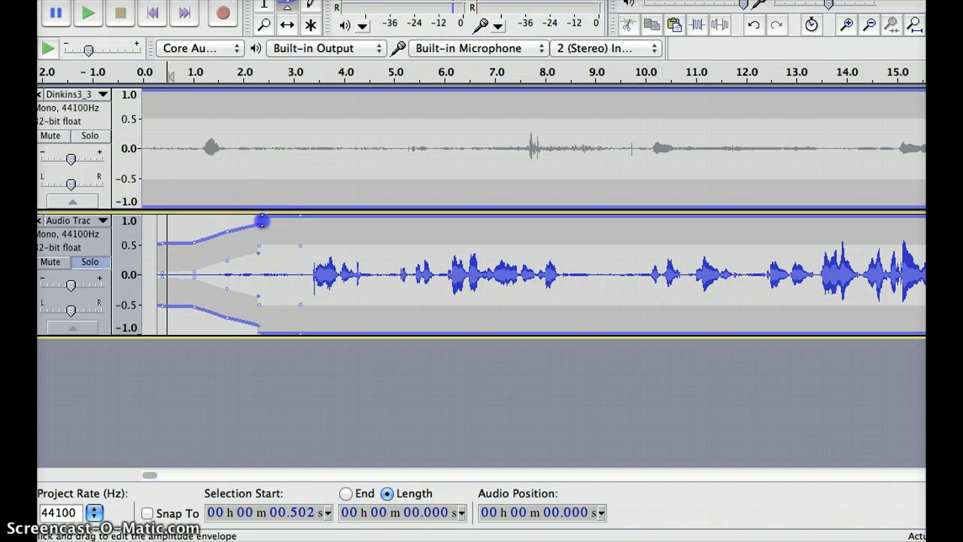
drag(264, 221, 258, 221)
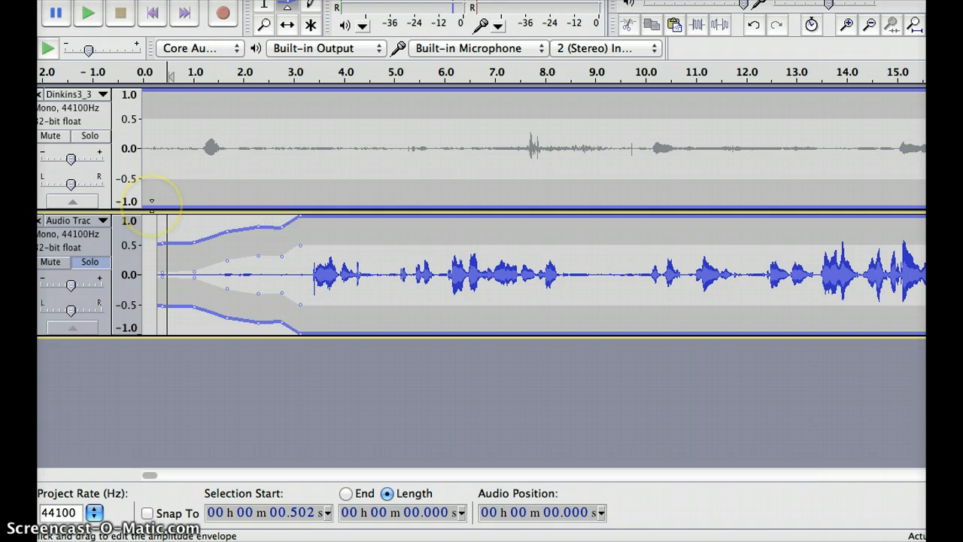
- Preview the fade-in and lower its start so the clip begins nearly silent
click(87, 13)
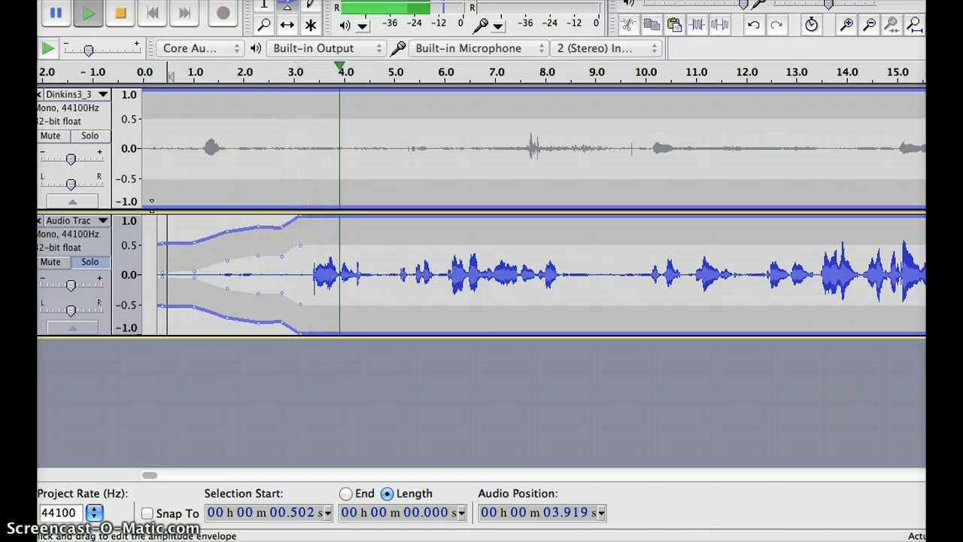
click(119, 13)
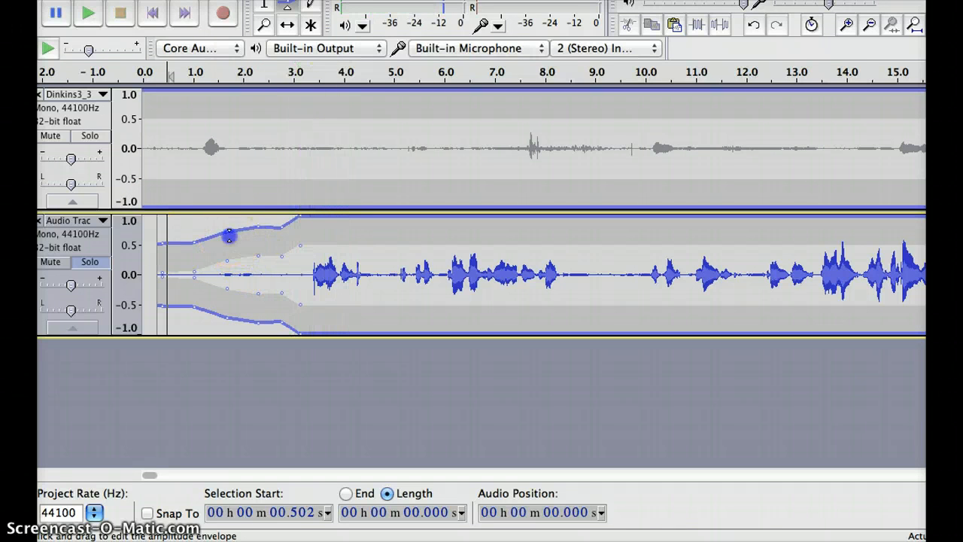
drag(229, 237, 197, 242)
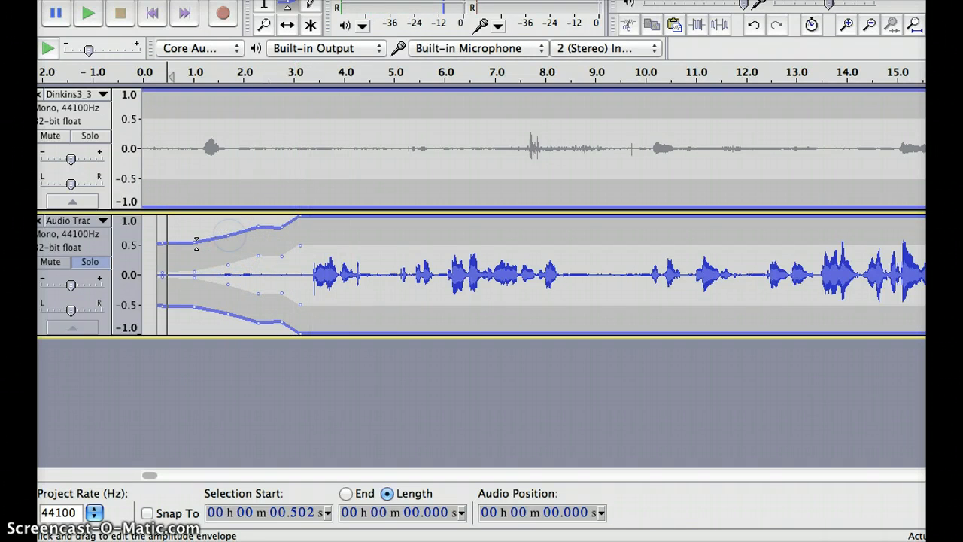
drag(196, 241, 194, 252)
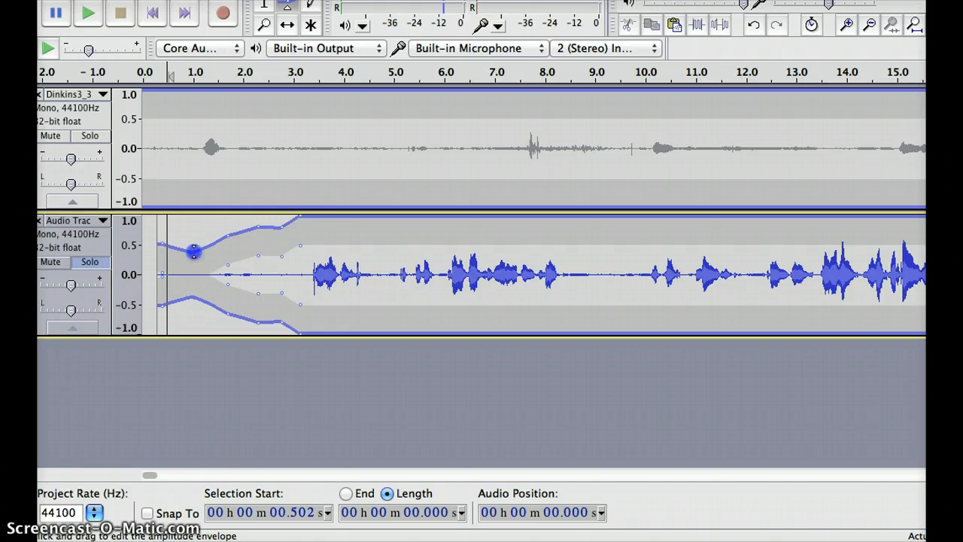
drag(194, 250, 162, 250)
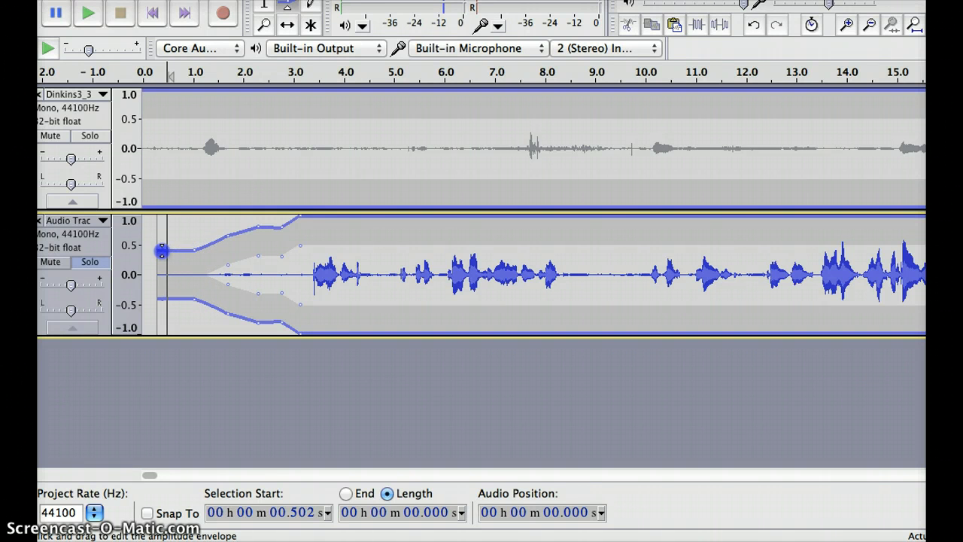
drag(162, 250, 162, 259)
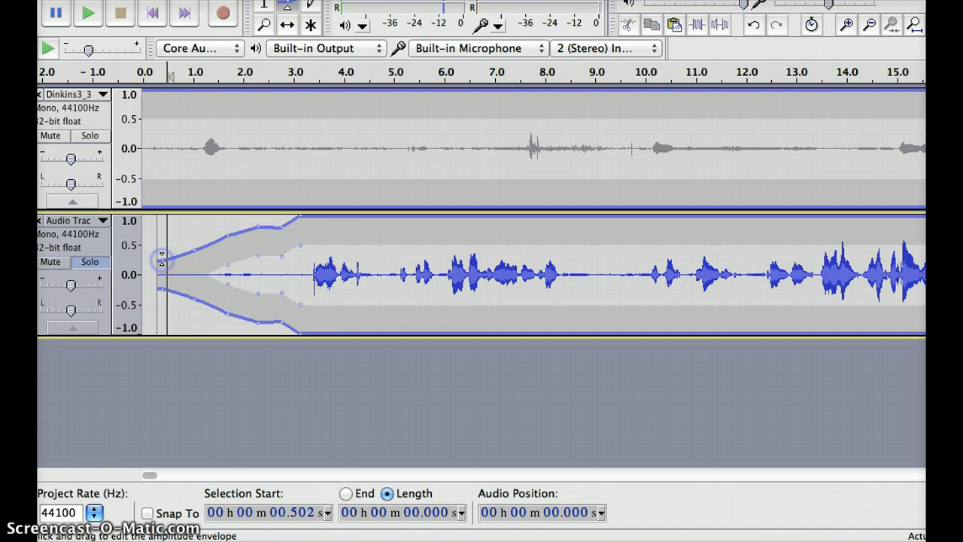
click(88, 14)
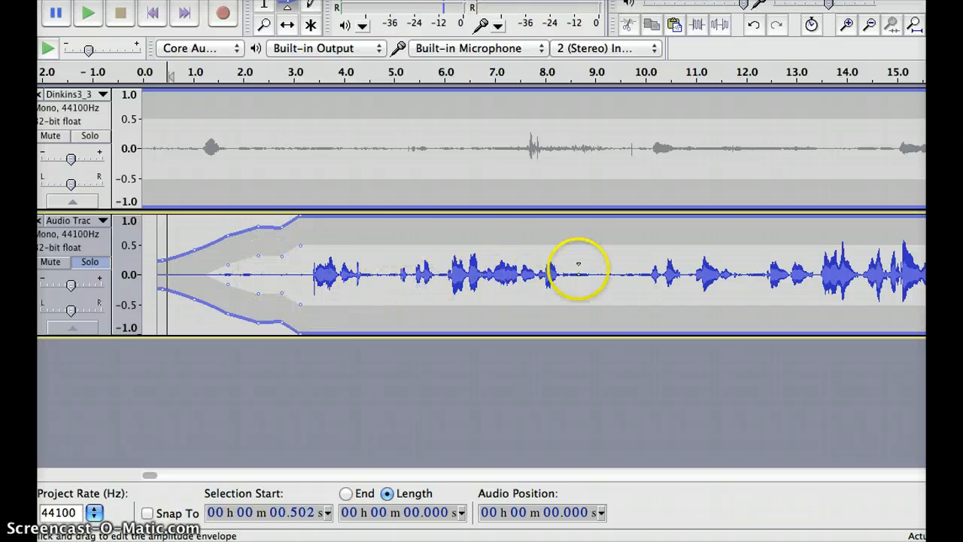
mouse_move(696, 248)
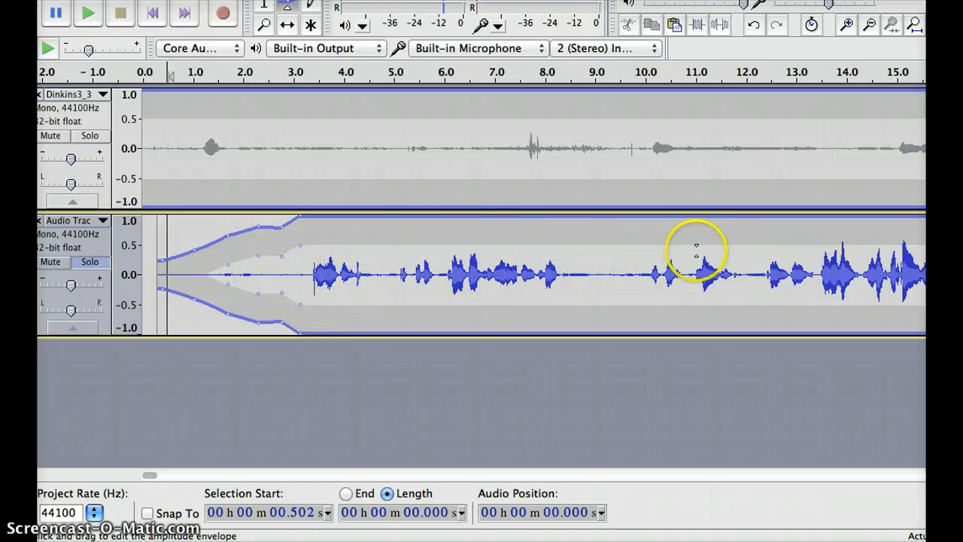
mouse_move(205, 222)
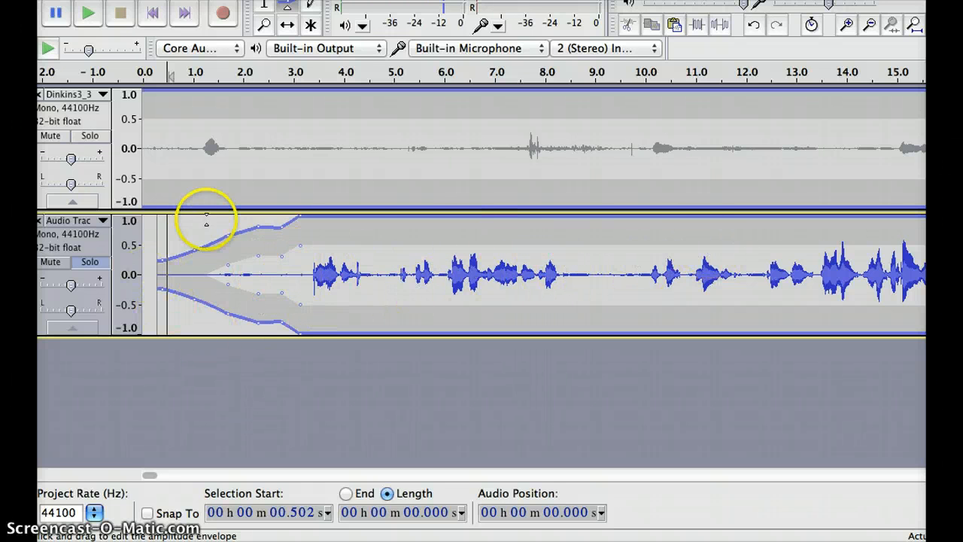
- Drag the final envelope points down to fade the clip to near silence over its last half-second
click(287, 24)
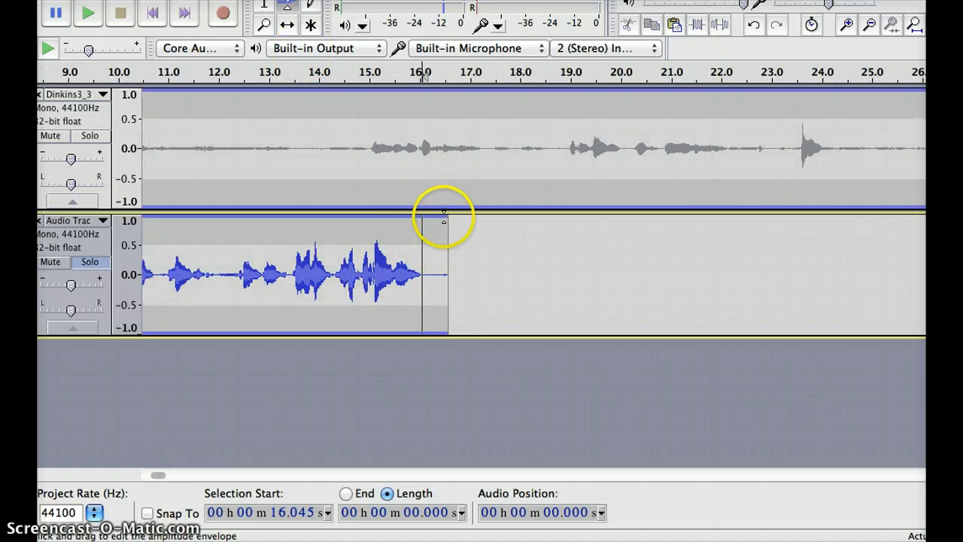
click(444, 221)
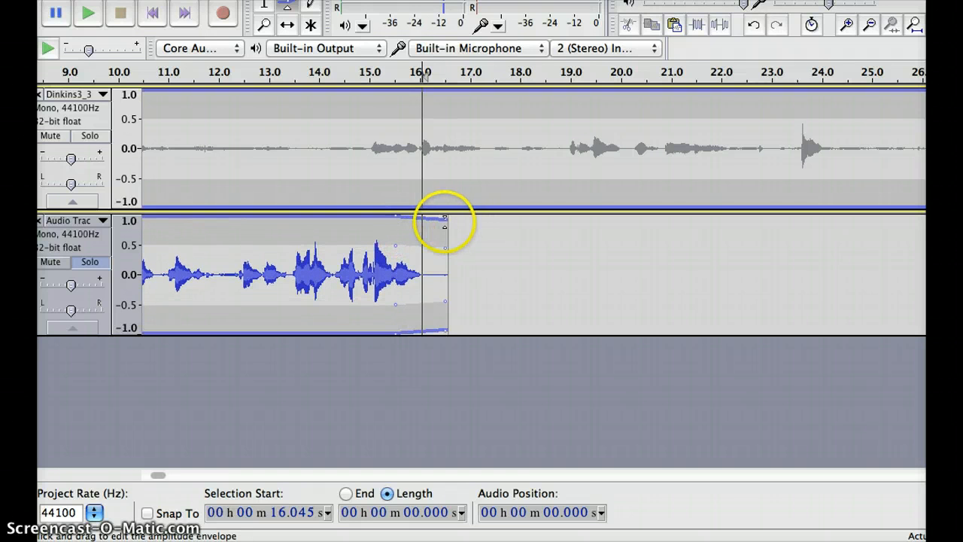
drag(444, 219, 444, 236)
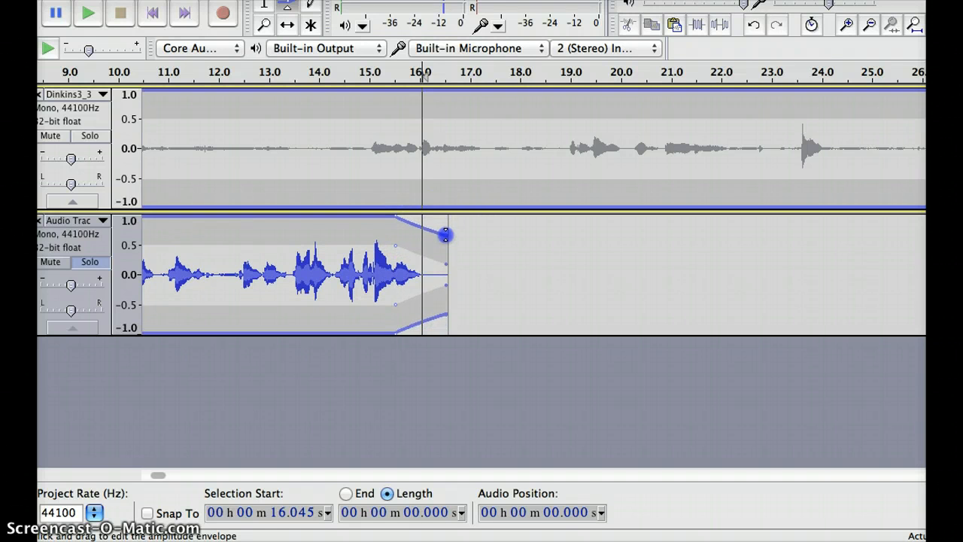
drag(446, 234, 450, 261)
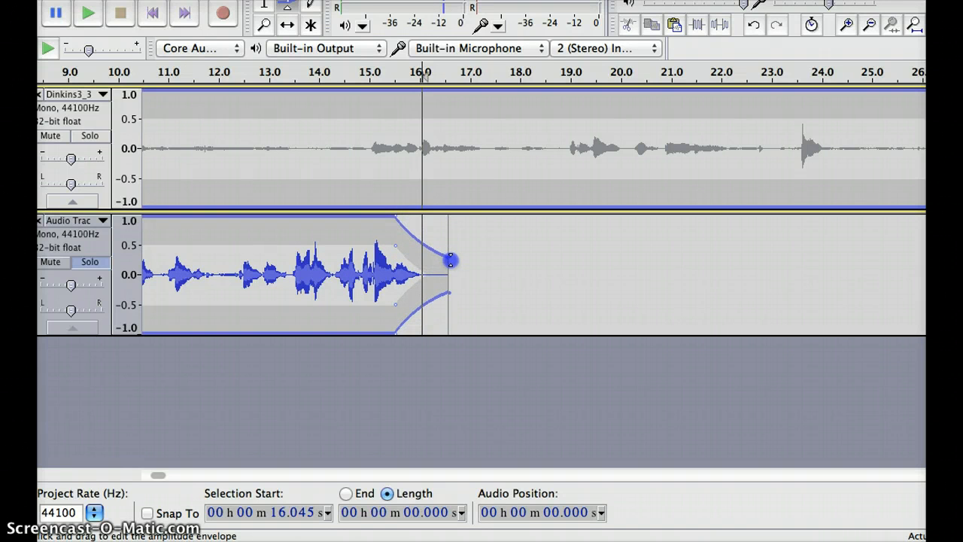
drag(452, 261, 425, 261)
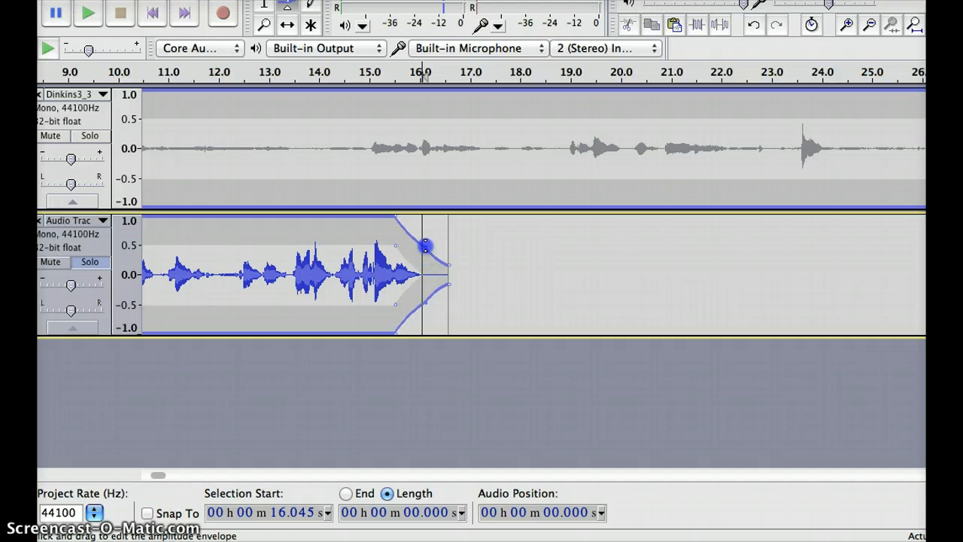
drag(425, 246, 425, 237)
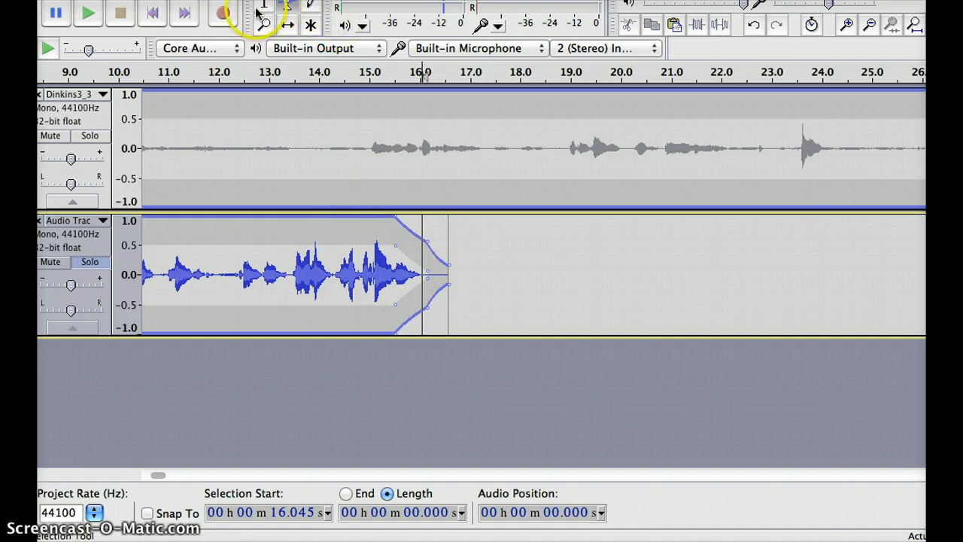
- Play back the faded ending and set the selection toolbar to show Length, about 12.95 seconds
click(88, 14)
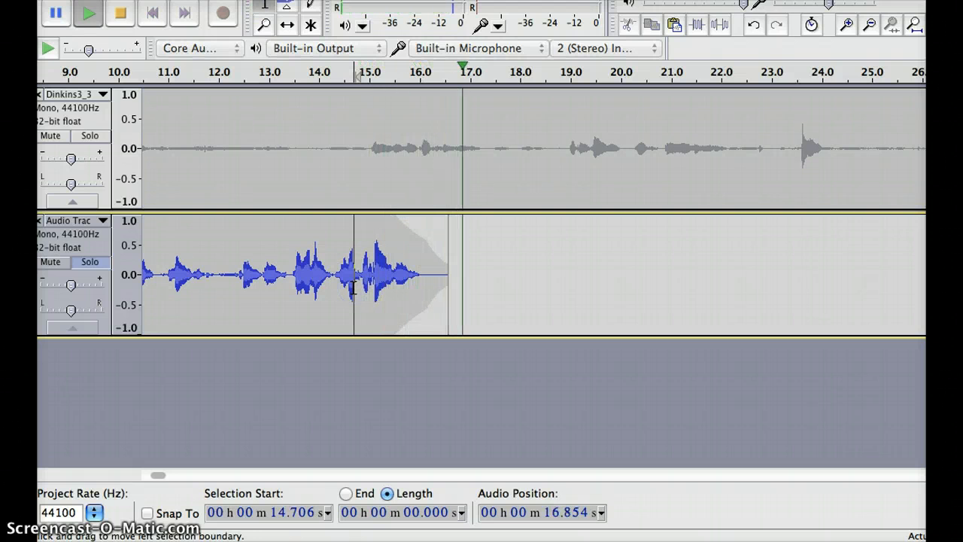
click(285, 25)
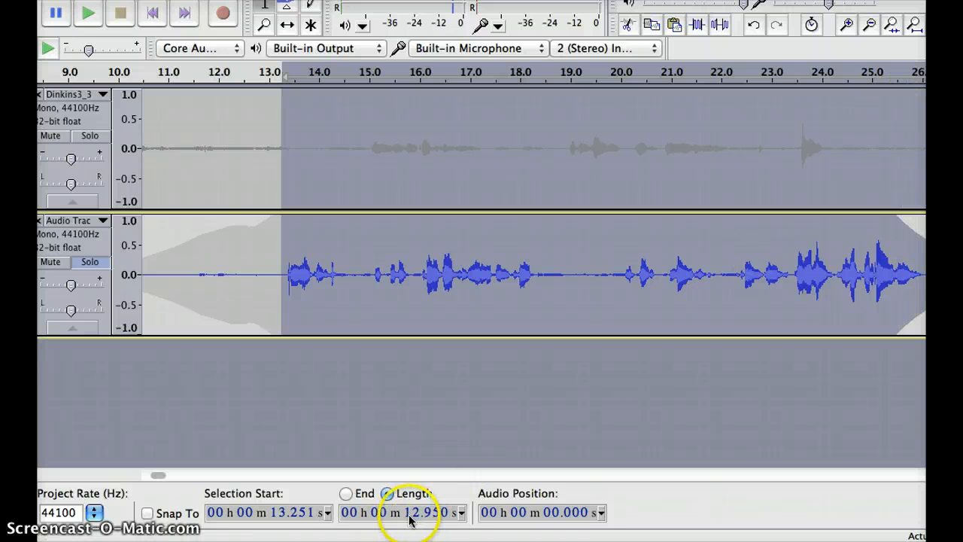
click(386, 494)
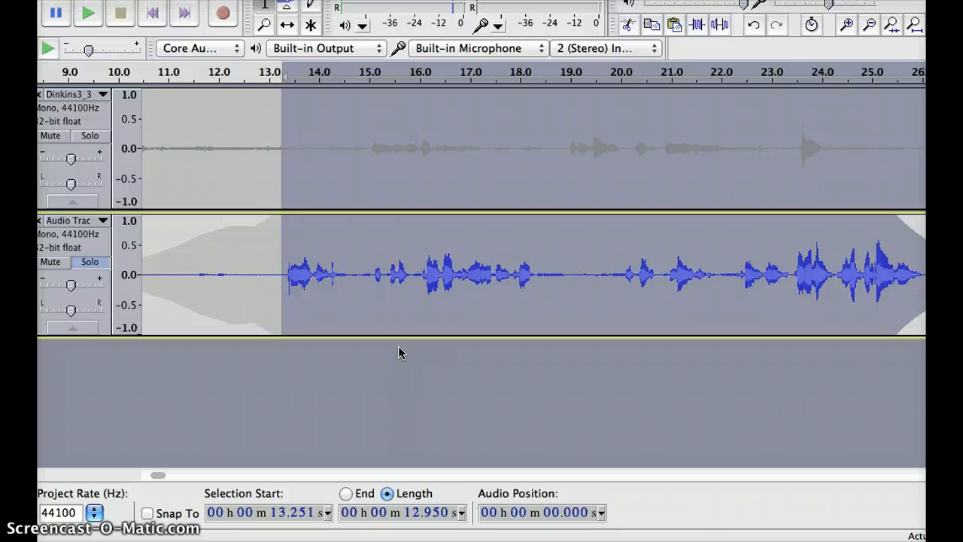
mouse_move(389, 399)
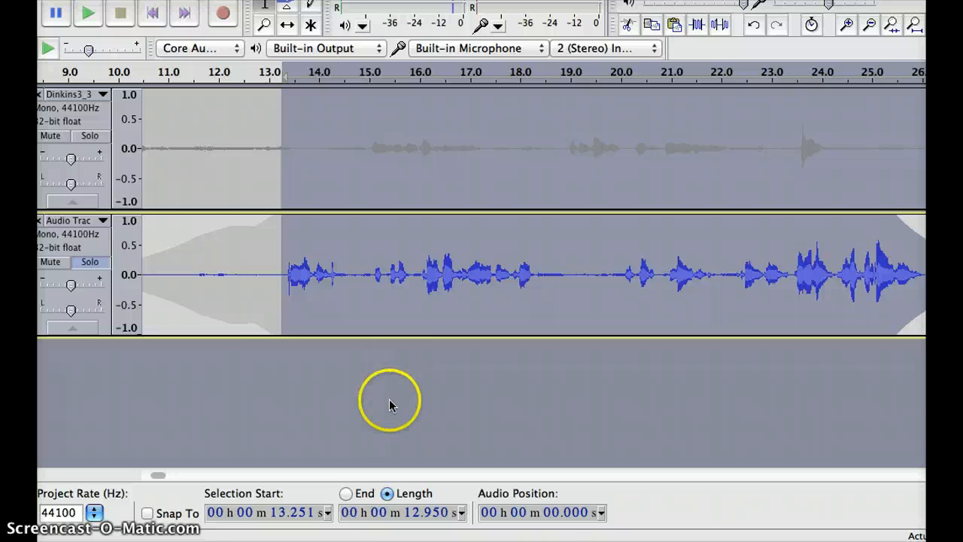